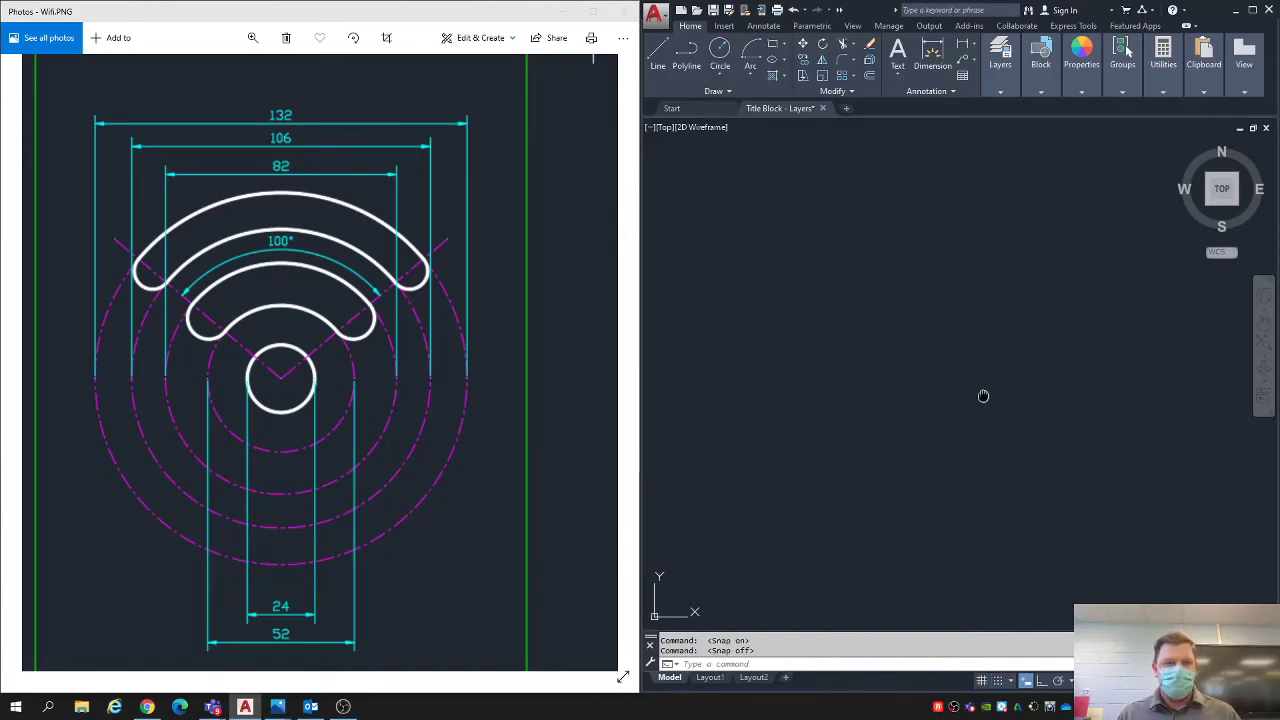
Step: Draw five concentric circles on one centre point, with diameters from 24 to 132
{"action": "left_click", "coordinate": [719, 55]}
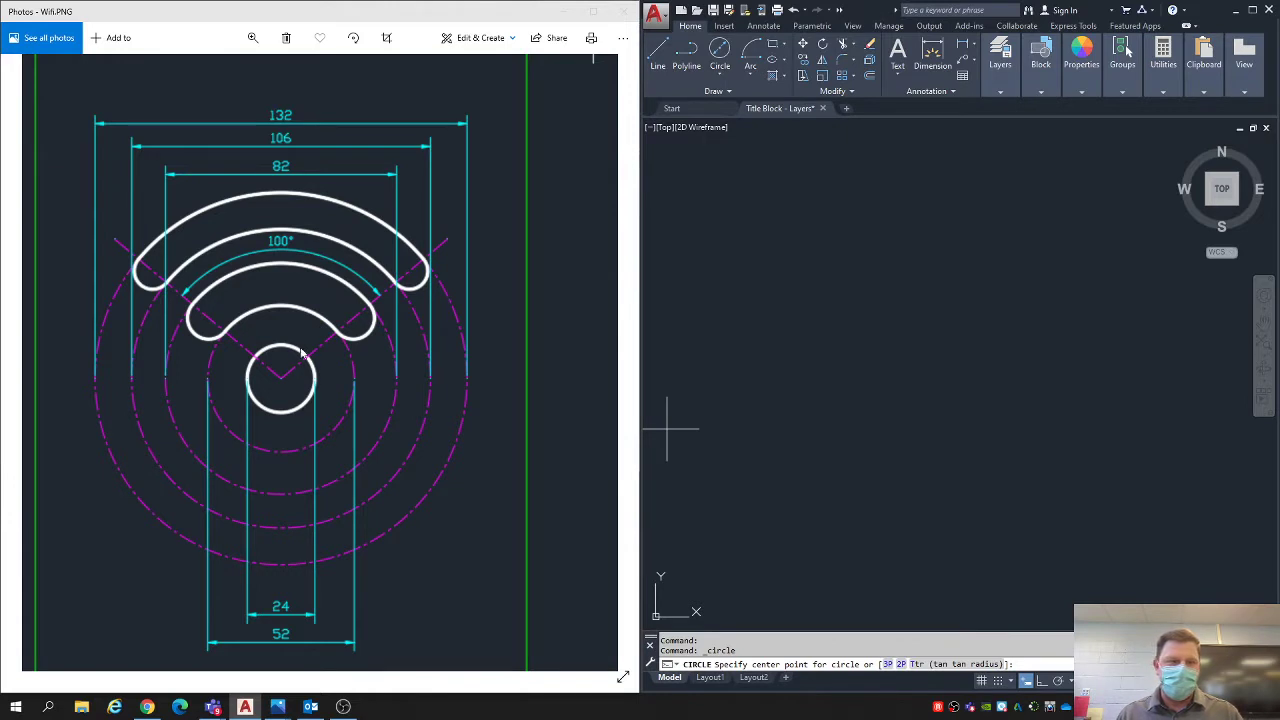
{"action": "mouse_move", "coordinate": [260, 390]}
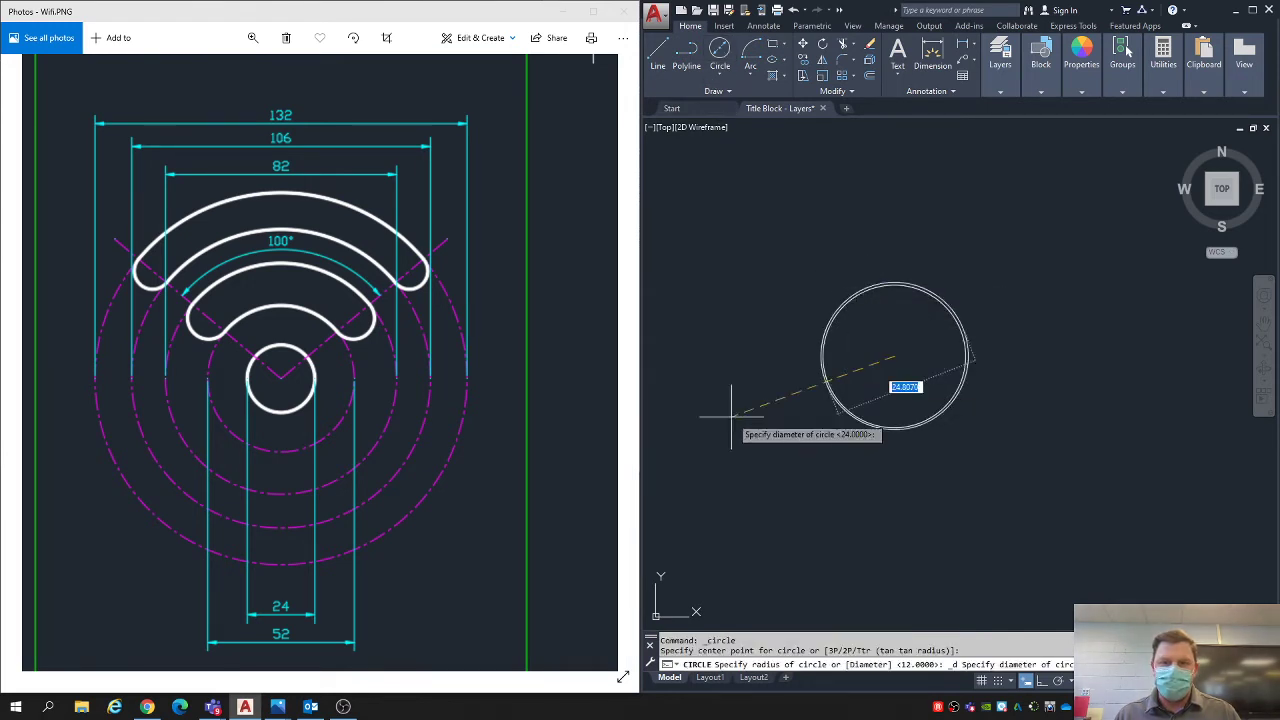
{"action": "mouse_move", "coordinate": [830, 195]}
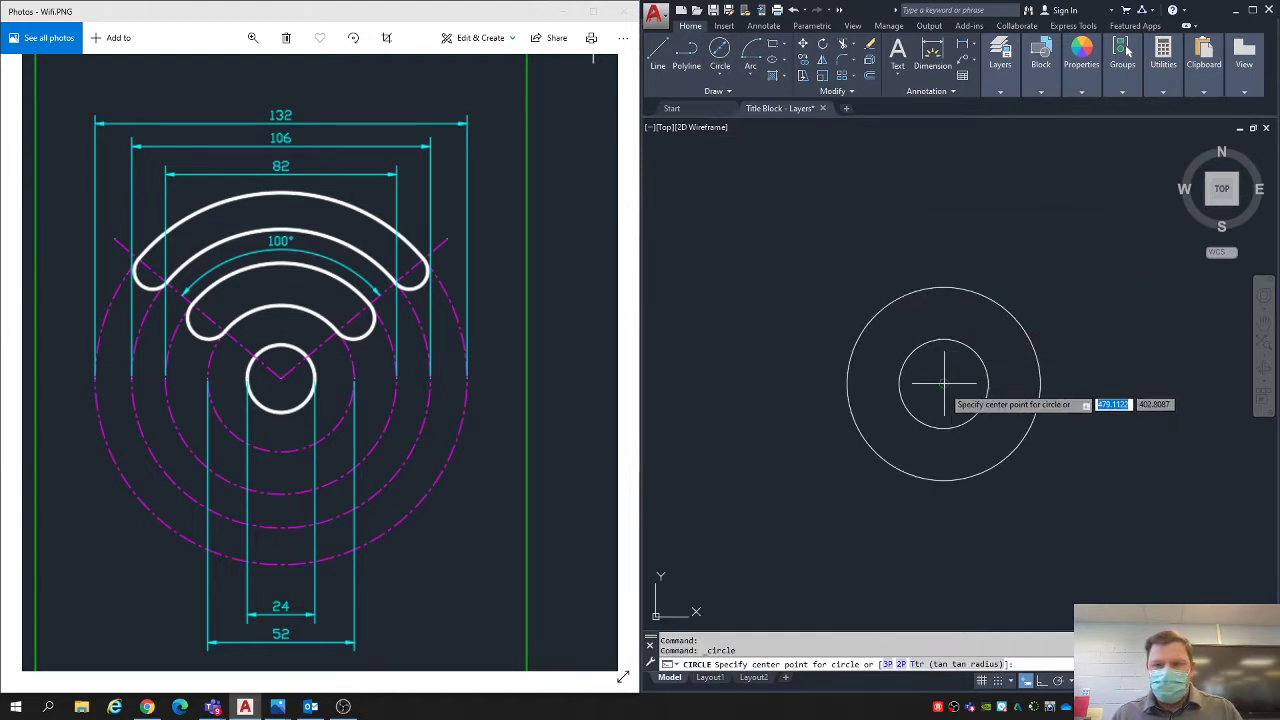
{"action": "left_click", "coordinate": [943, 383]}
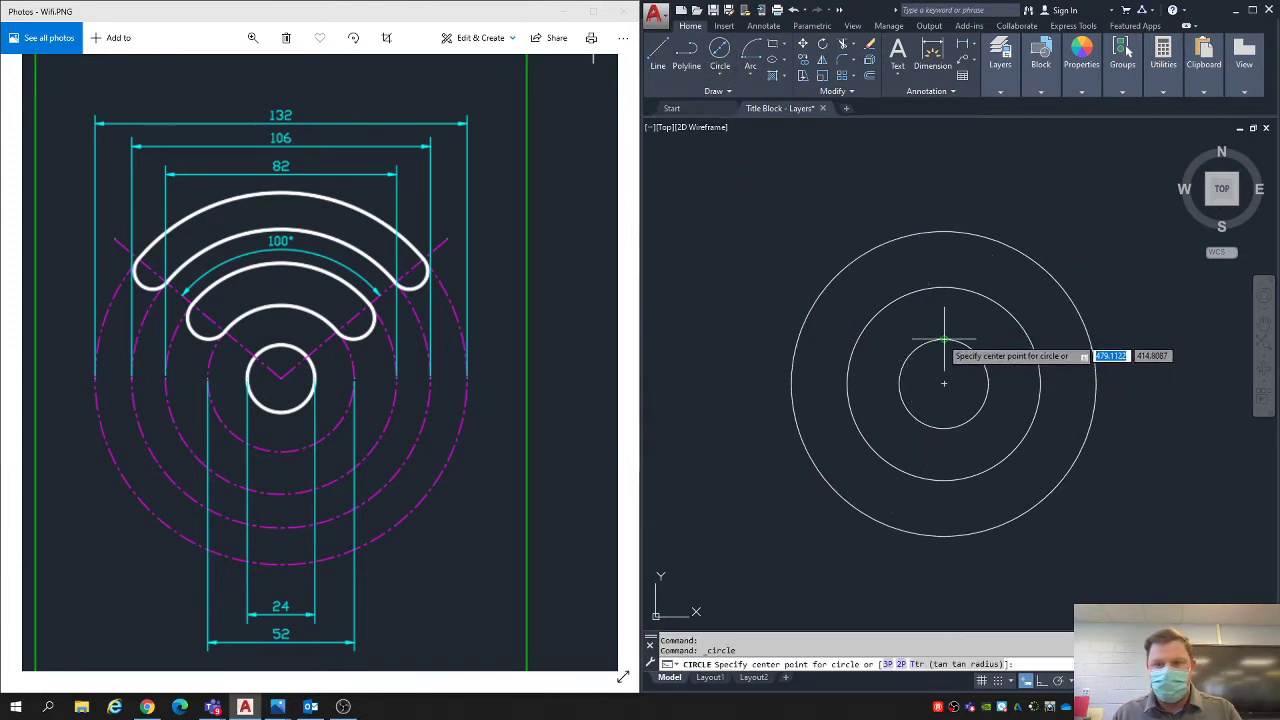
{"action": "left_click", "coordinate": [944, 383]}
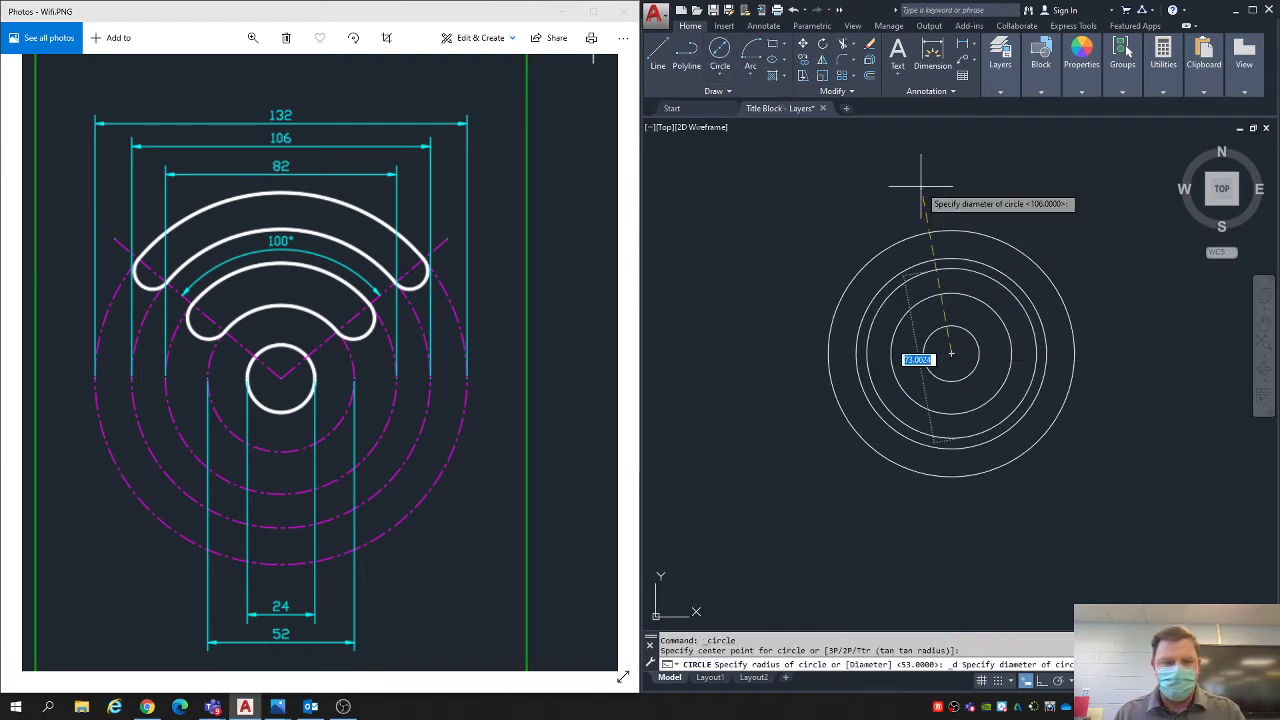
{"action": "key", "text": "Escape"}
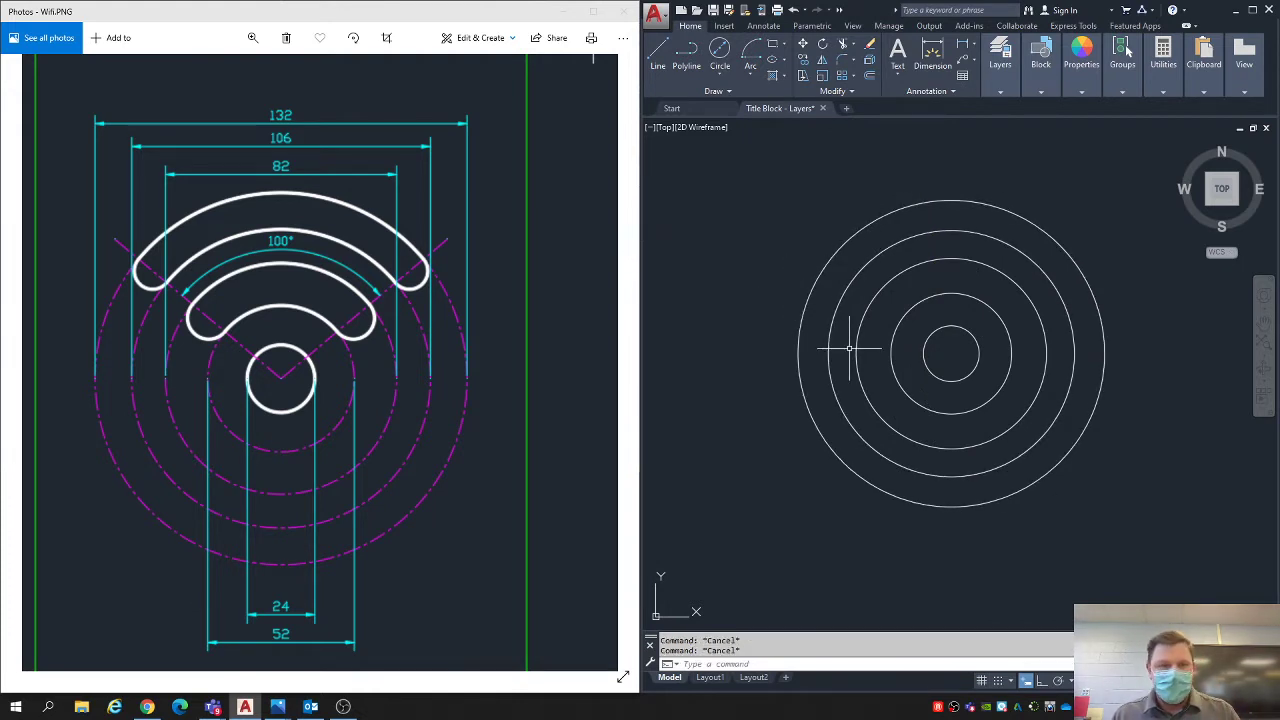
{"action": "mouse_move", "coordinate": [970, 338]}
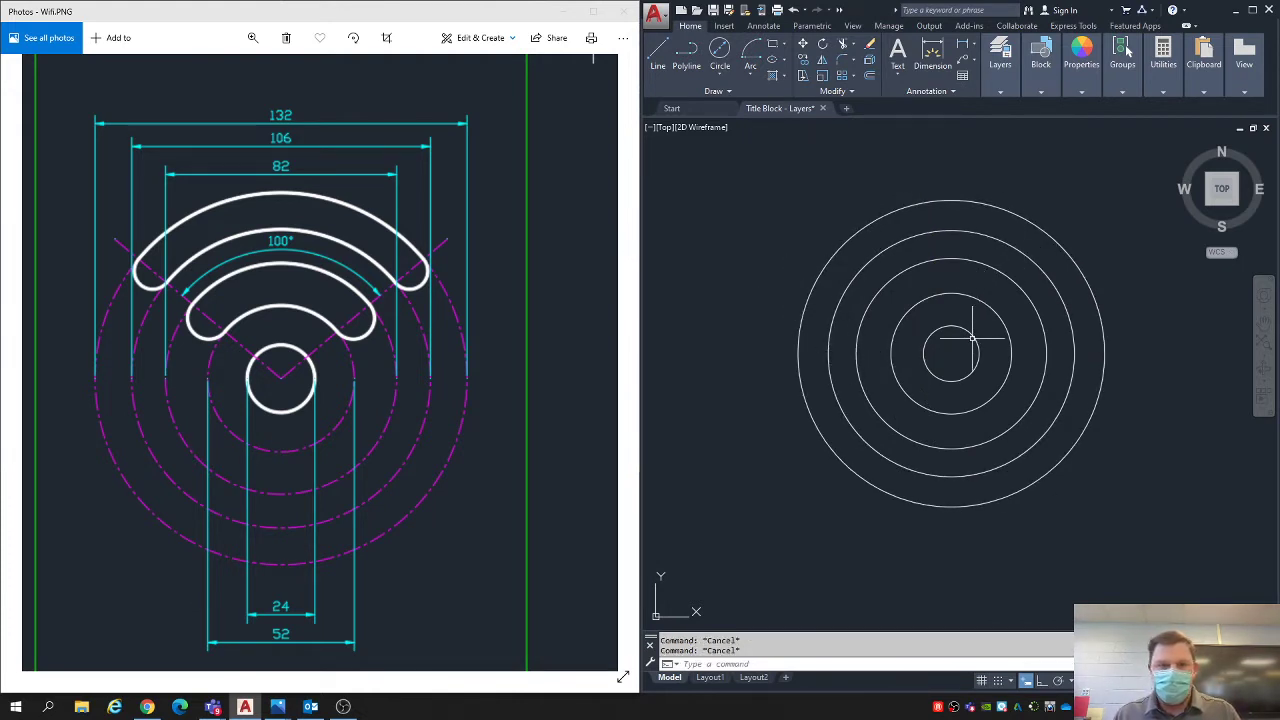
Step: Move the four outer circles to the Center layer and set LTSCALE to 10
{"action": "left_click", "coordinate": [970, 340]}
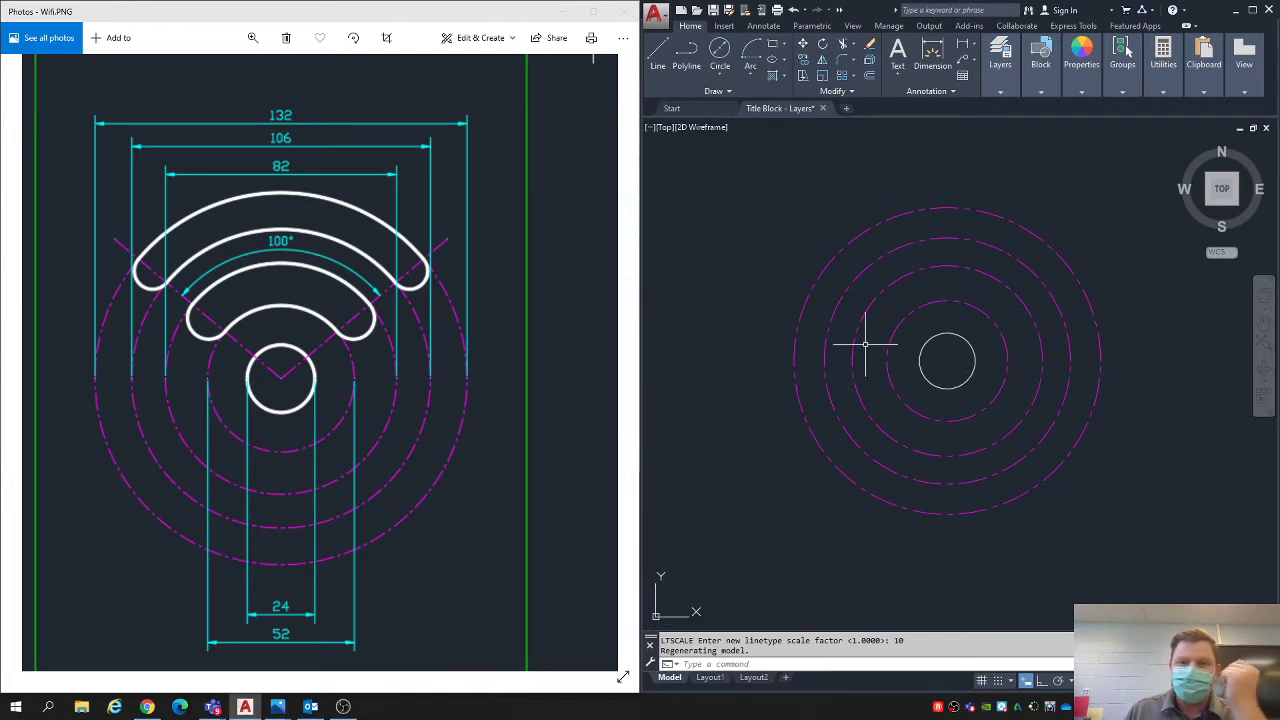
{"action": "mouse_move", "coordinate": [670, 297]}
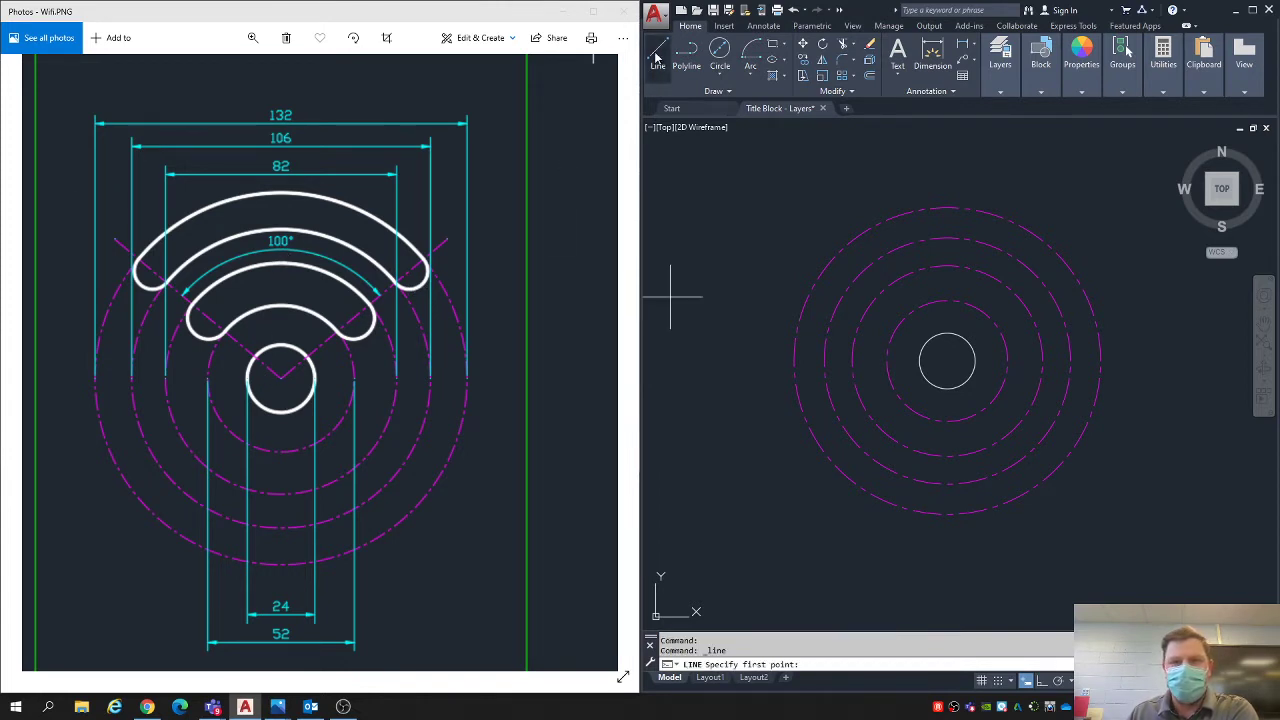
Step: Draw two lines from the circles' centre, one at 140° and one at 40°
{"action": "left_click", "coordinate": [947, 361]}
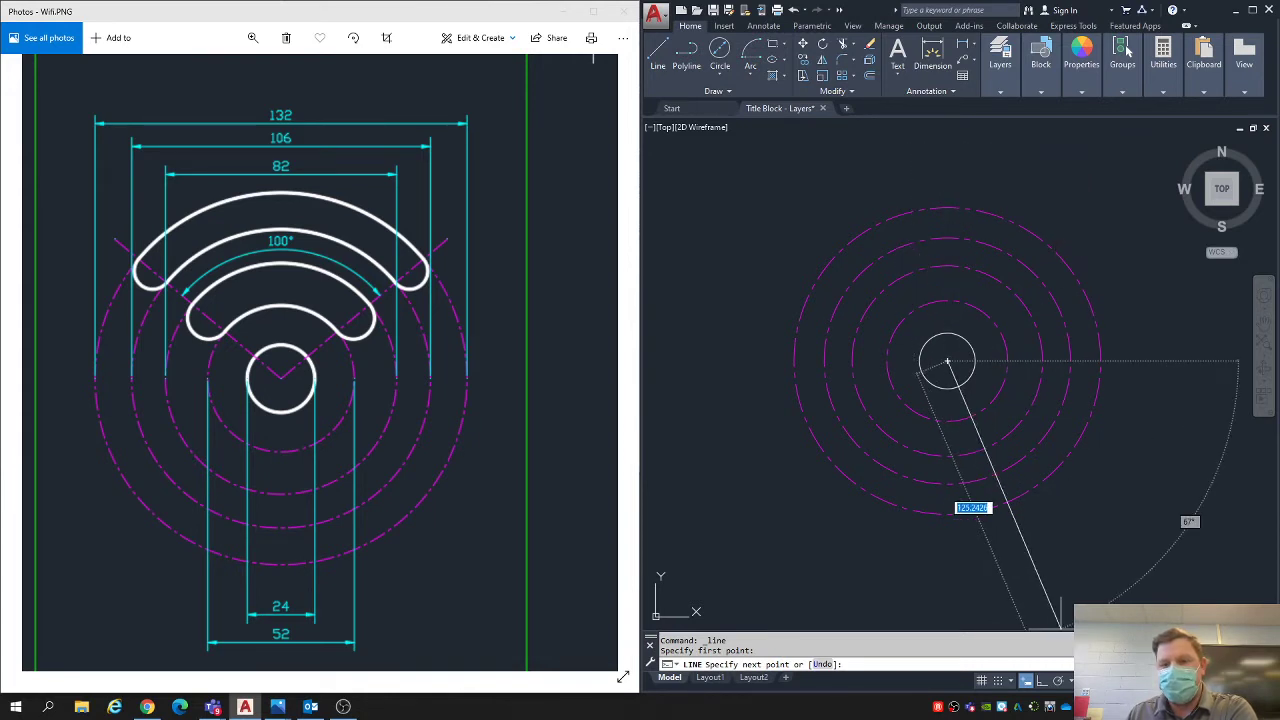
{"action": "mouse_move", "coordinate": [947, 145]}
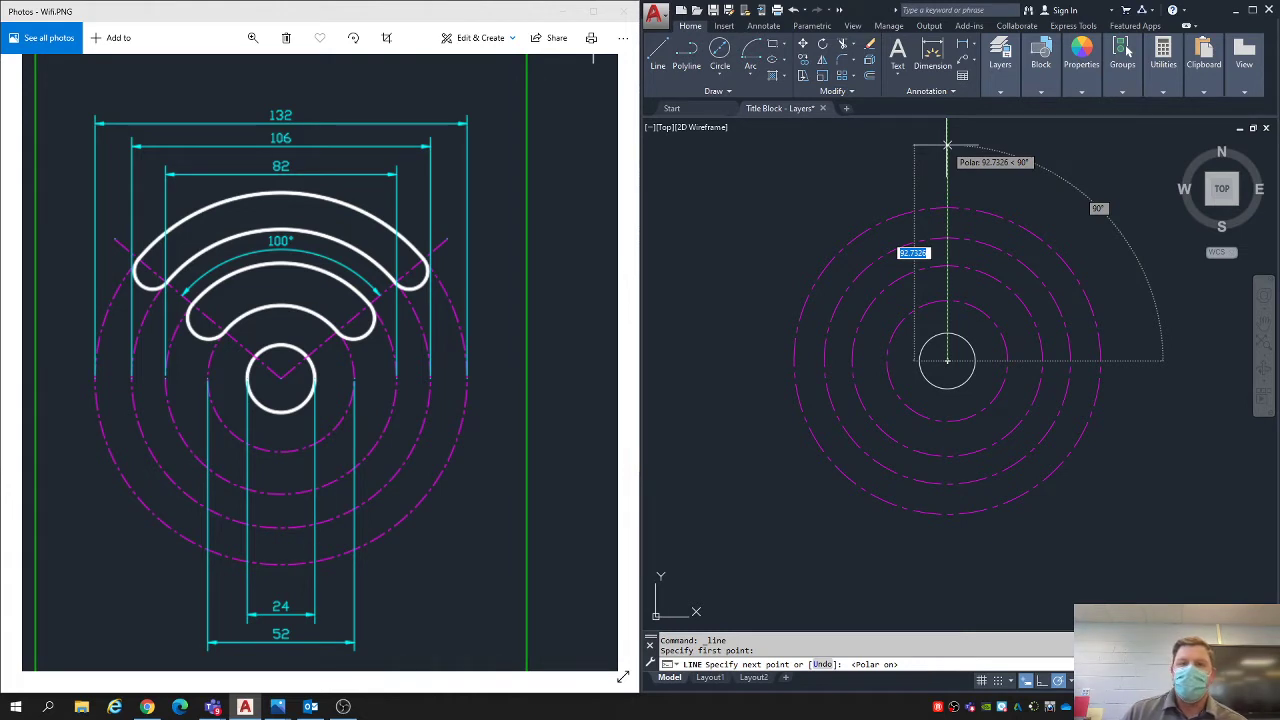
{"action": "mouse_move", "coordinate": [1100, 210]}
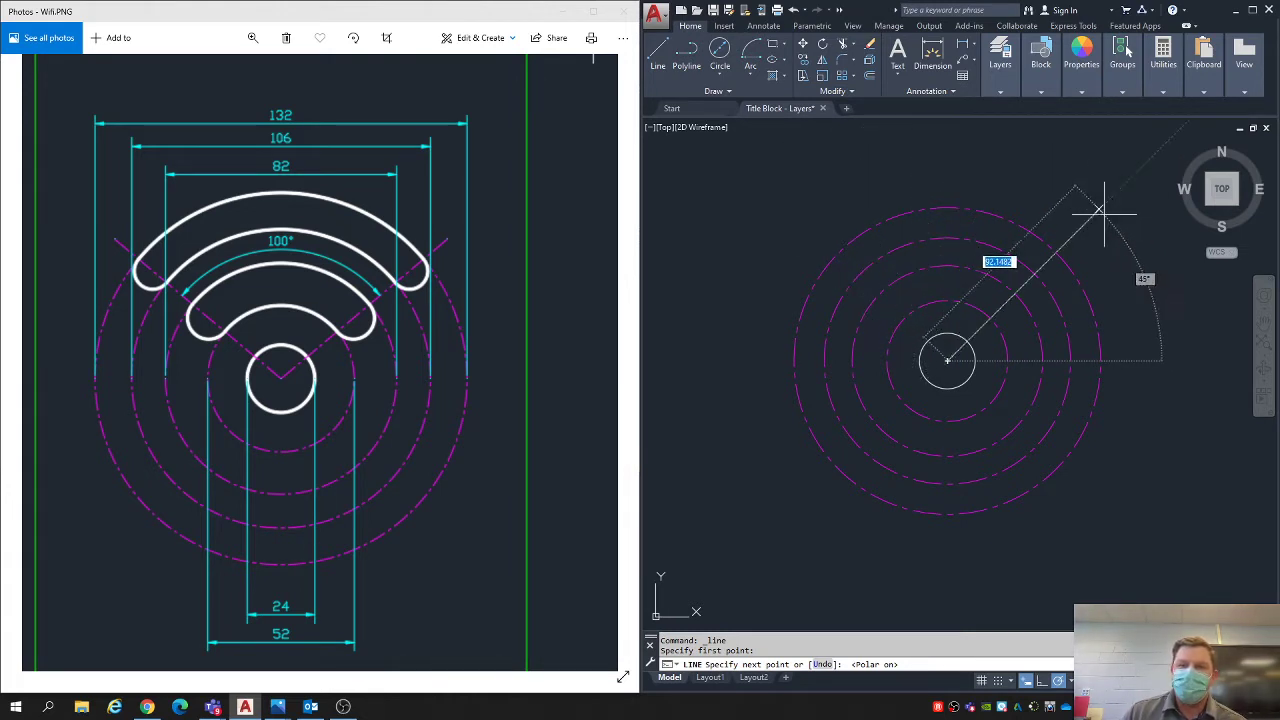
{"action": "mouse_move", "coordinate": [947, 147]}
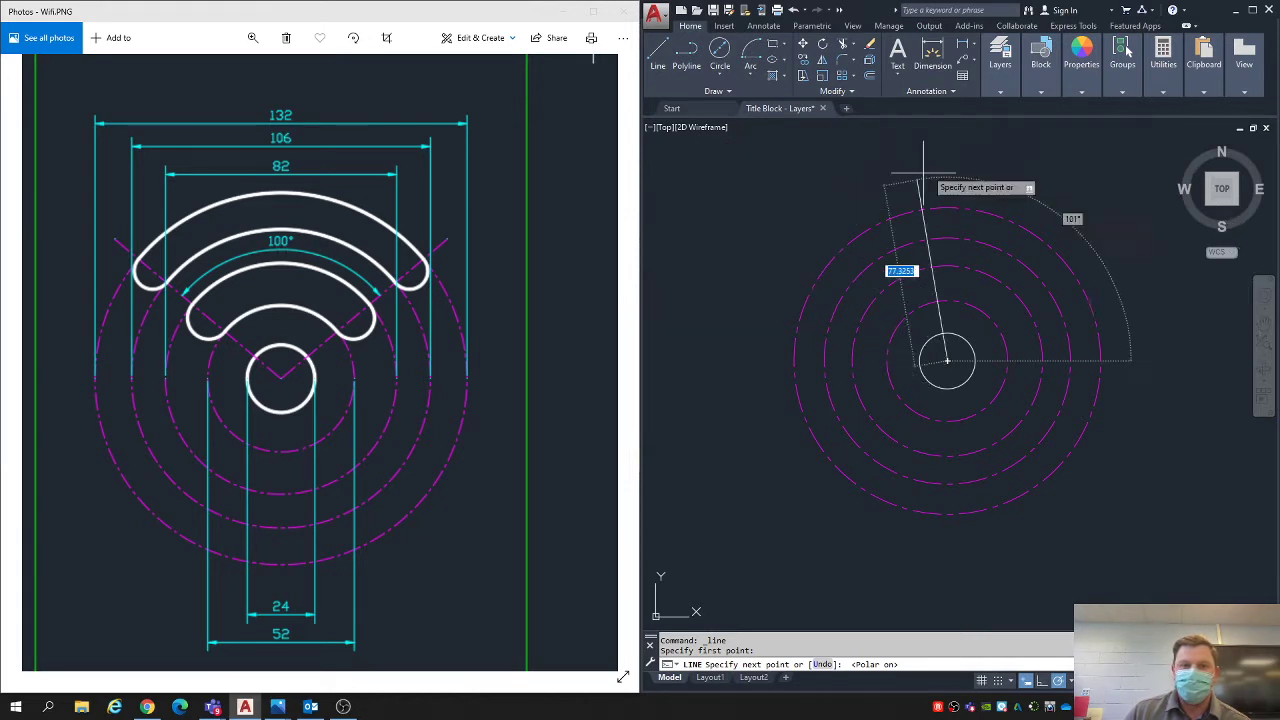
{"action": "mouse_move", "coordinate": [820, 180]}
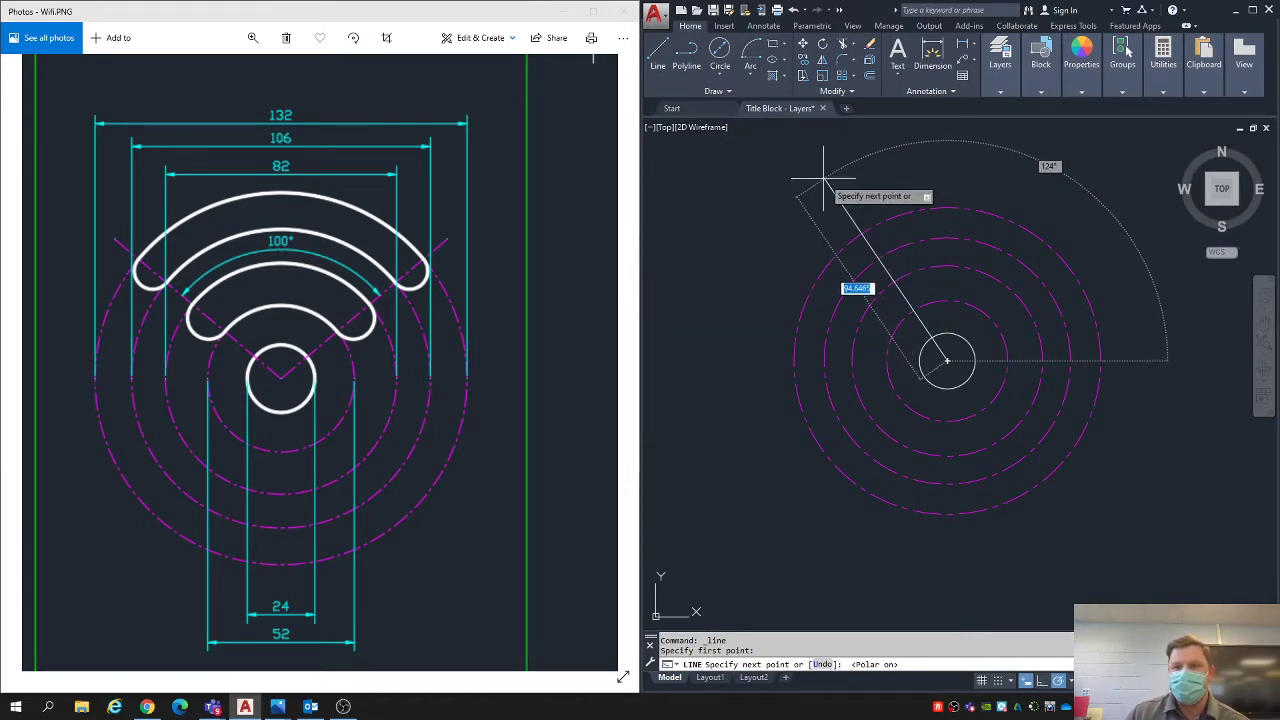
{"action": "mouse_move", "coordinate": [792, 205]}
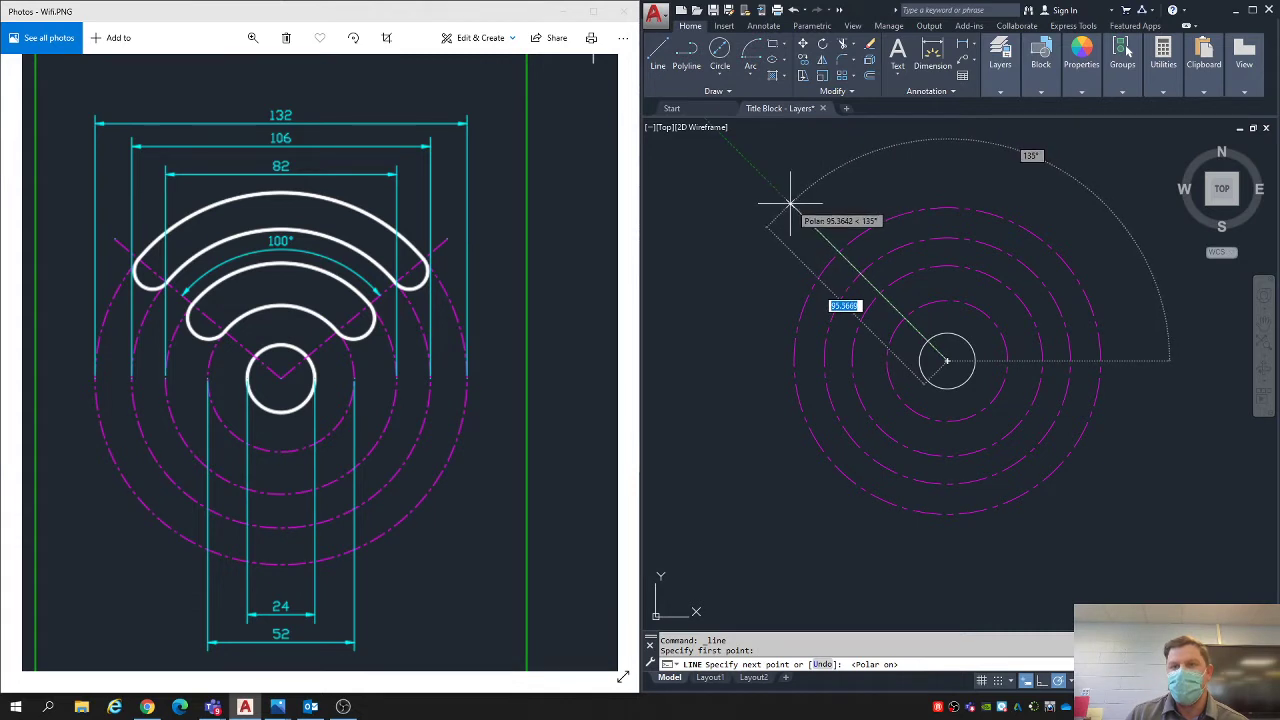
{"action": "mouse_move", "coordinate": [808, 178]}
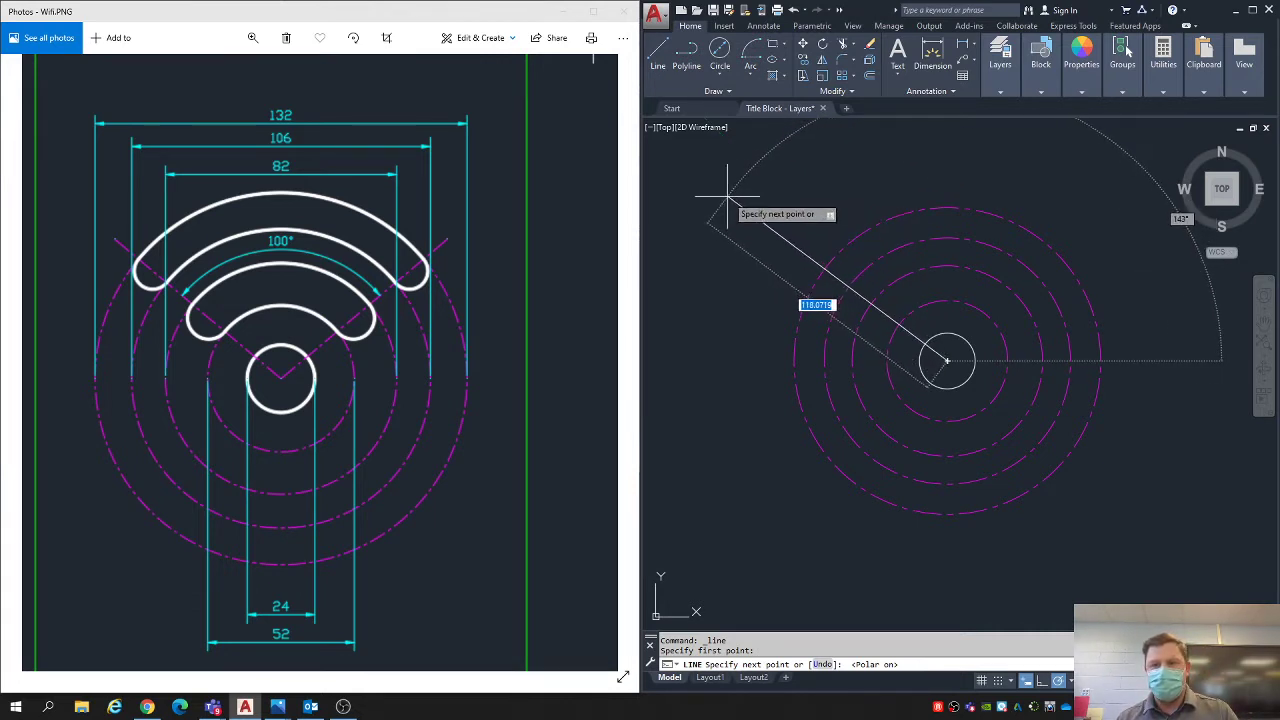
{"action": "mouse_move", "coordinate": [730, 207]}
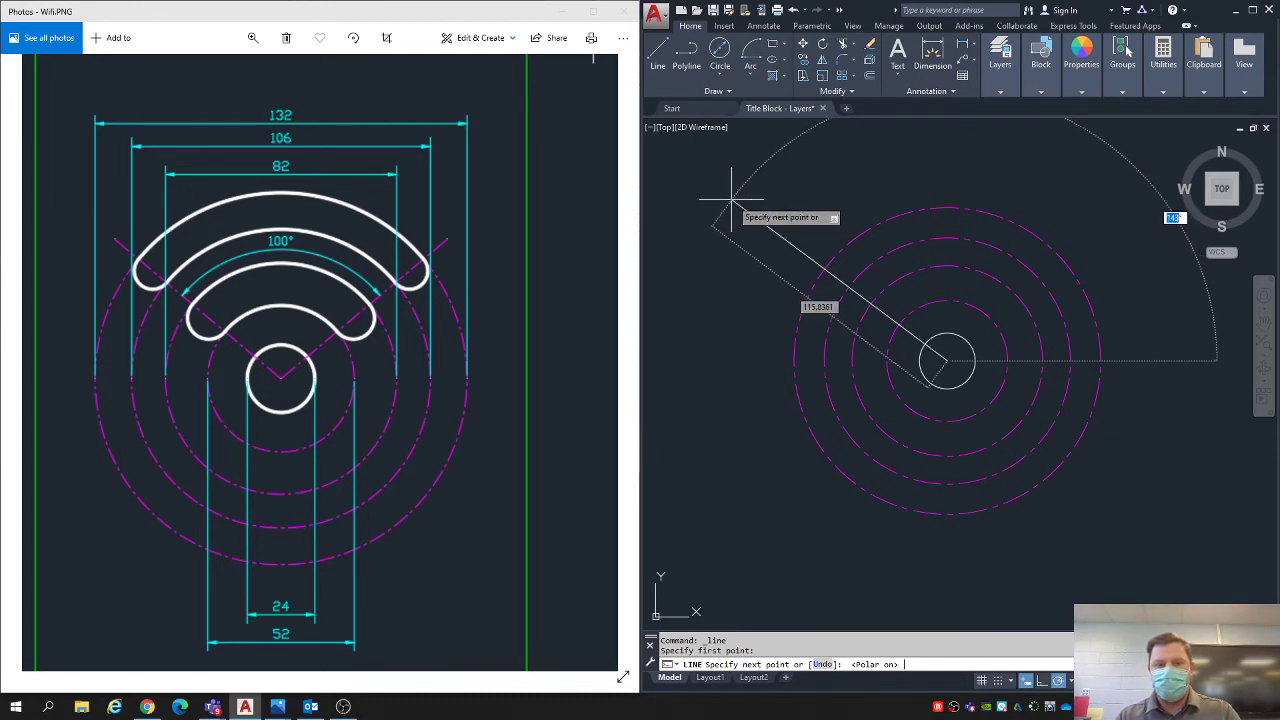
{"action": "mouse_move", "coordinate": [750, 235]}
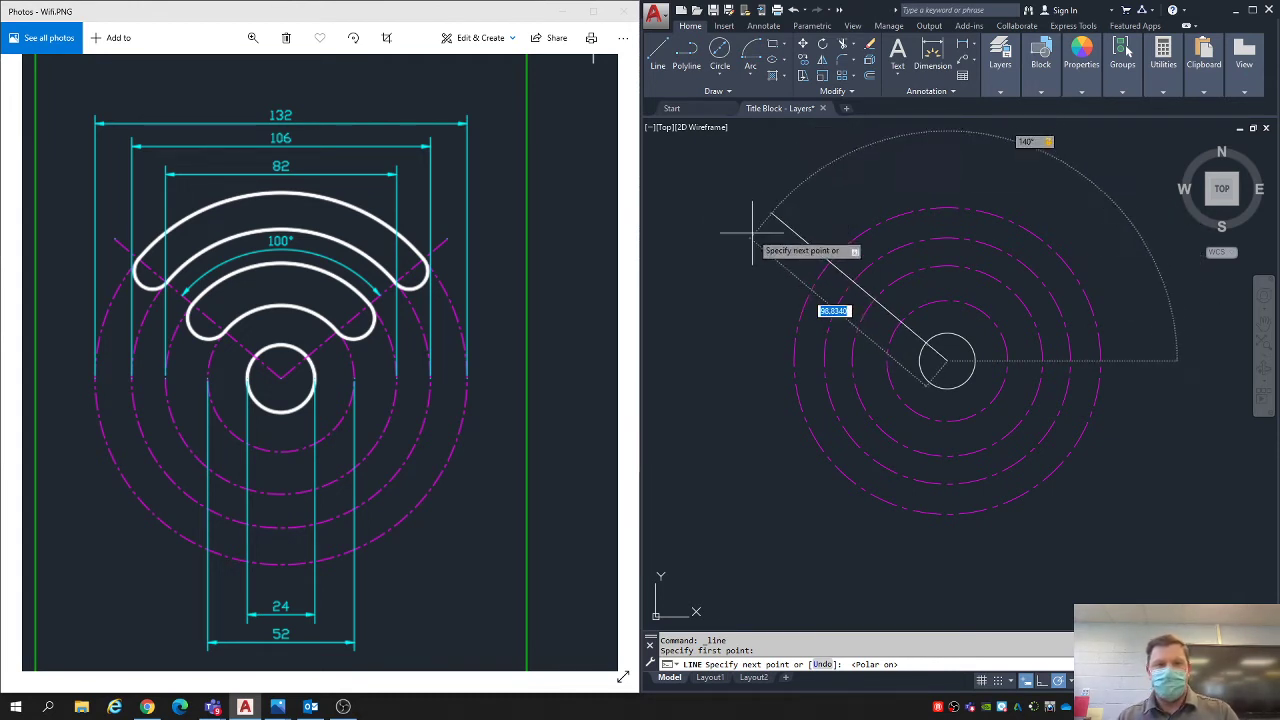
{"action": "mouse_move", "coordinate": [785, 245]}
{"action": "type", "text": "L"}
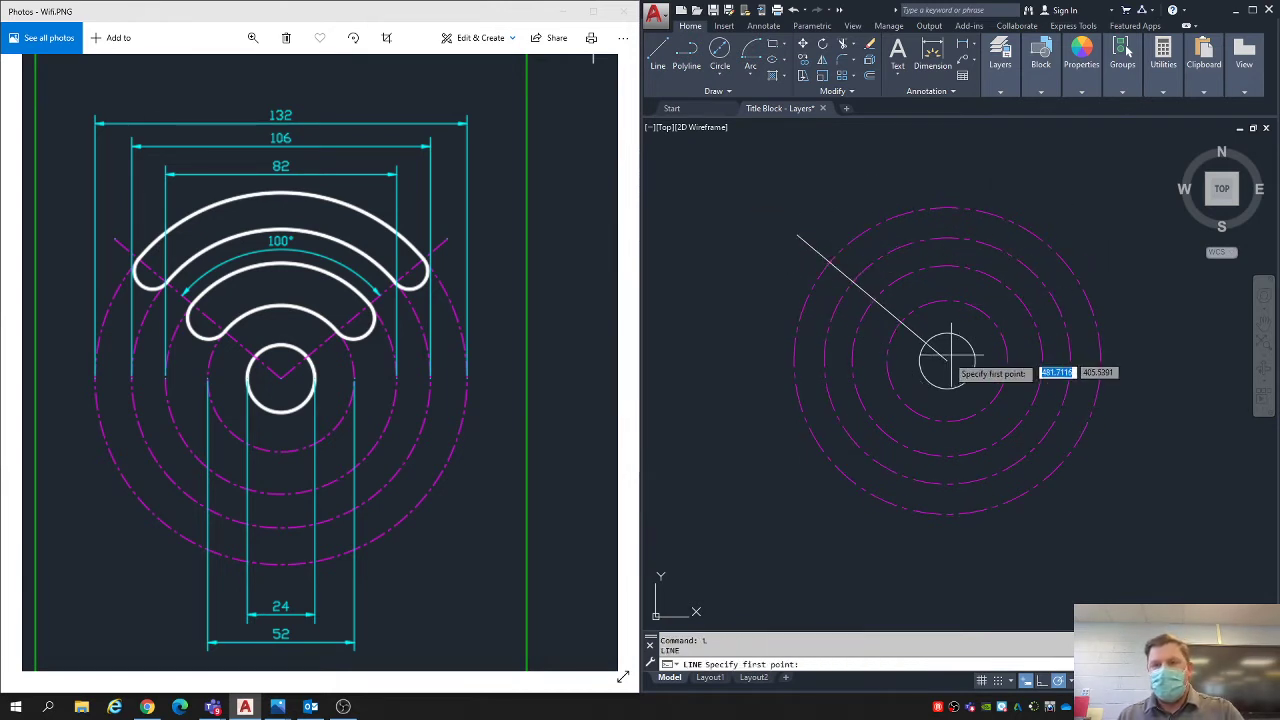
{"action": "left_click", "coordinate": [948, 360]}
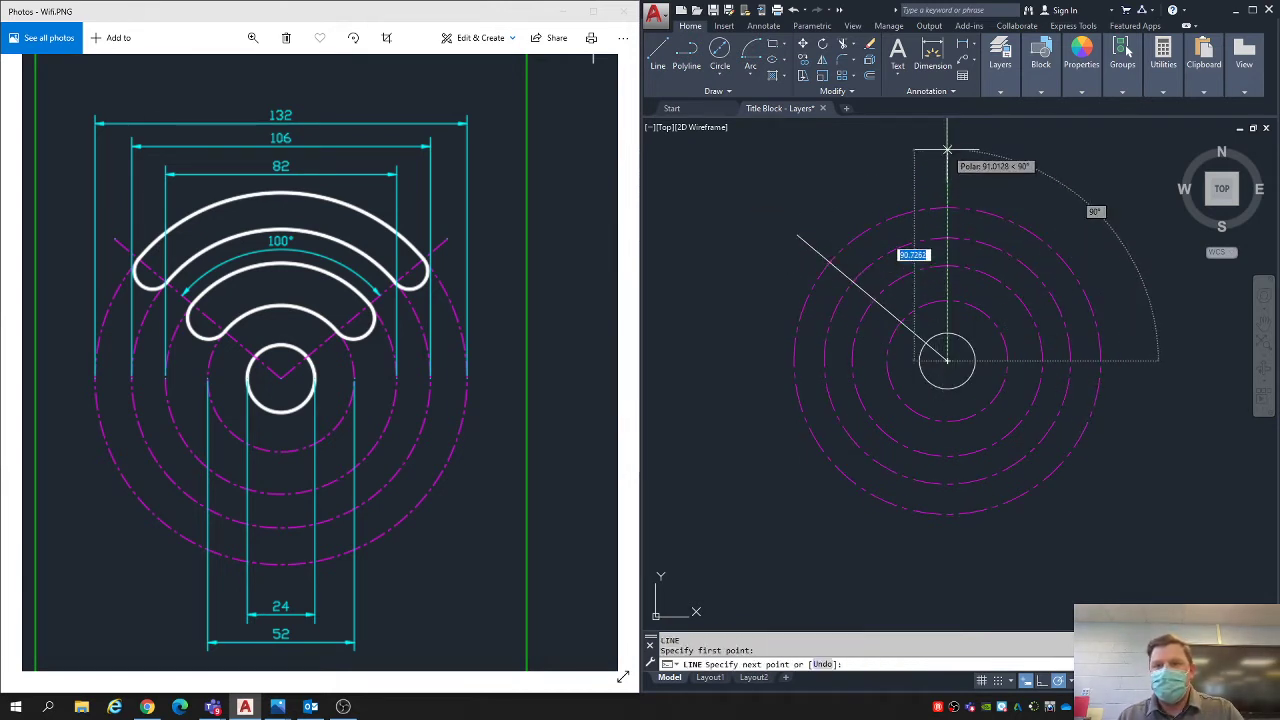
{"action": "mouse_move", "coordinate": [1070, 188]}
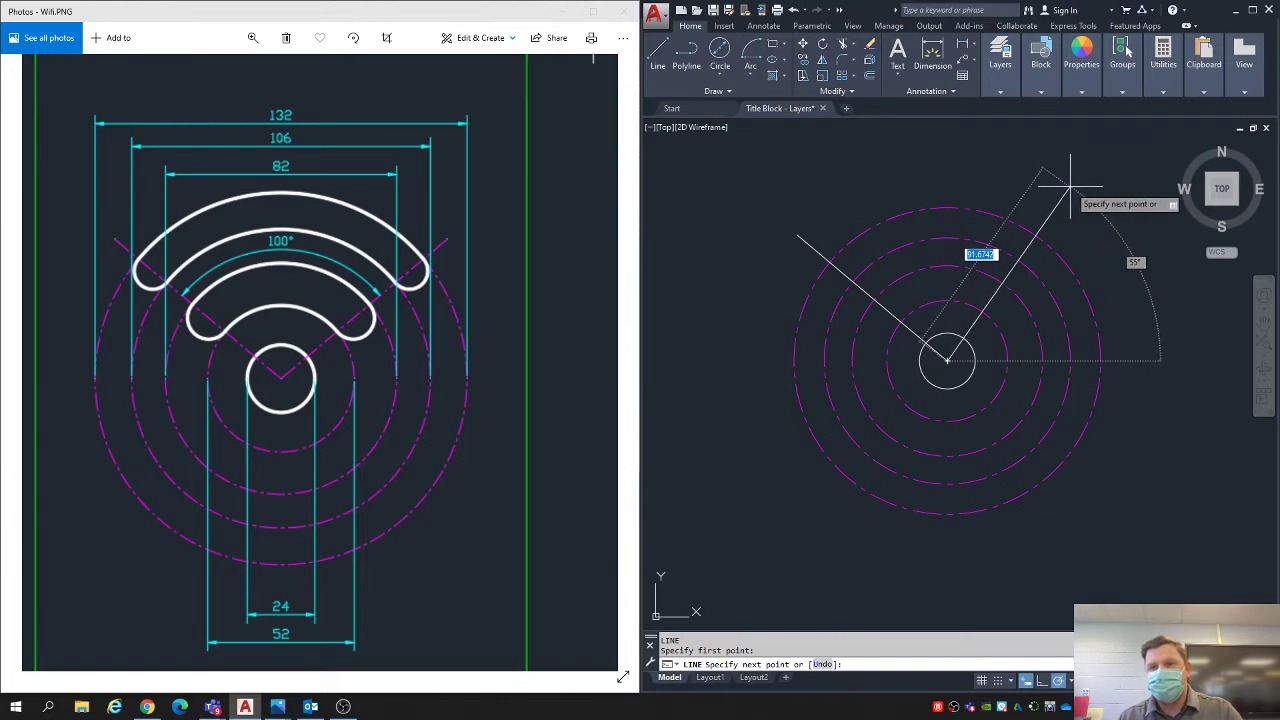
{"action": "mouse_move", "coordinate": [1080, 195]}
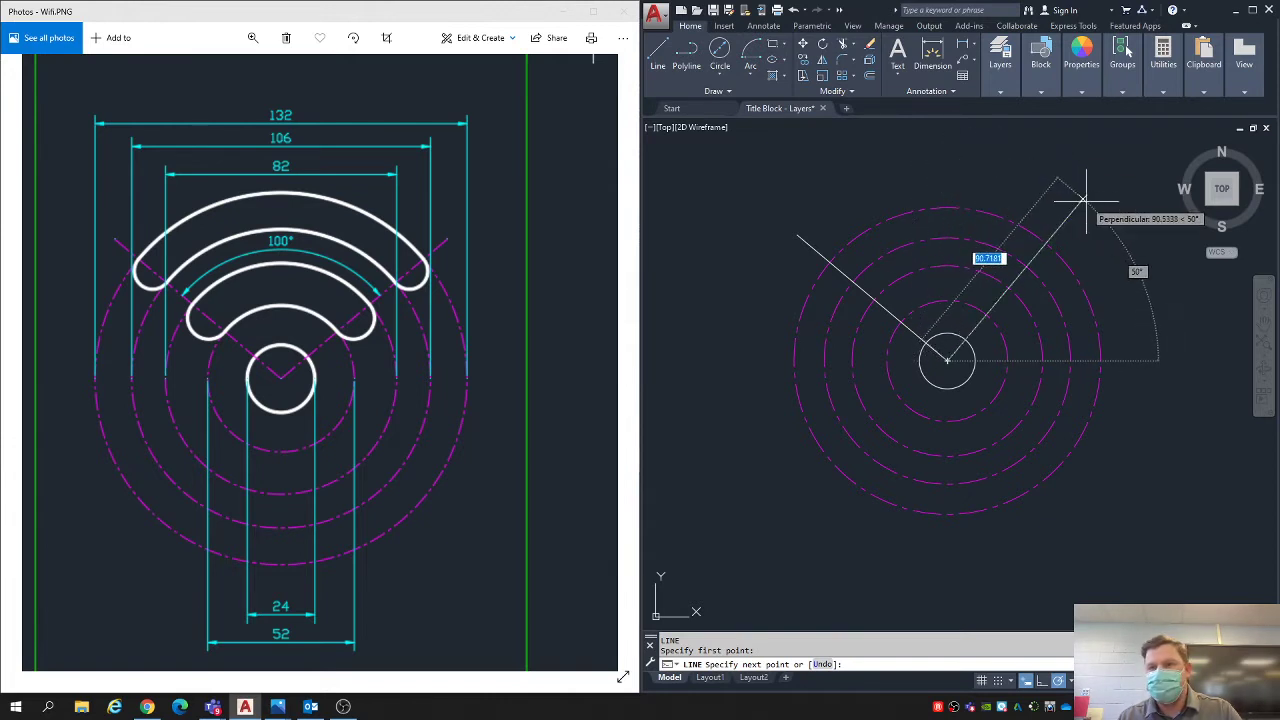
{"action": "mouse_move", "coordinate": [1135, 205]}
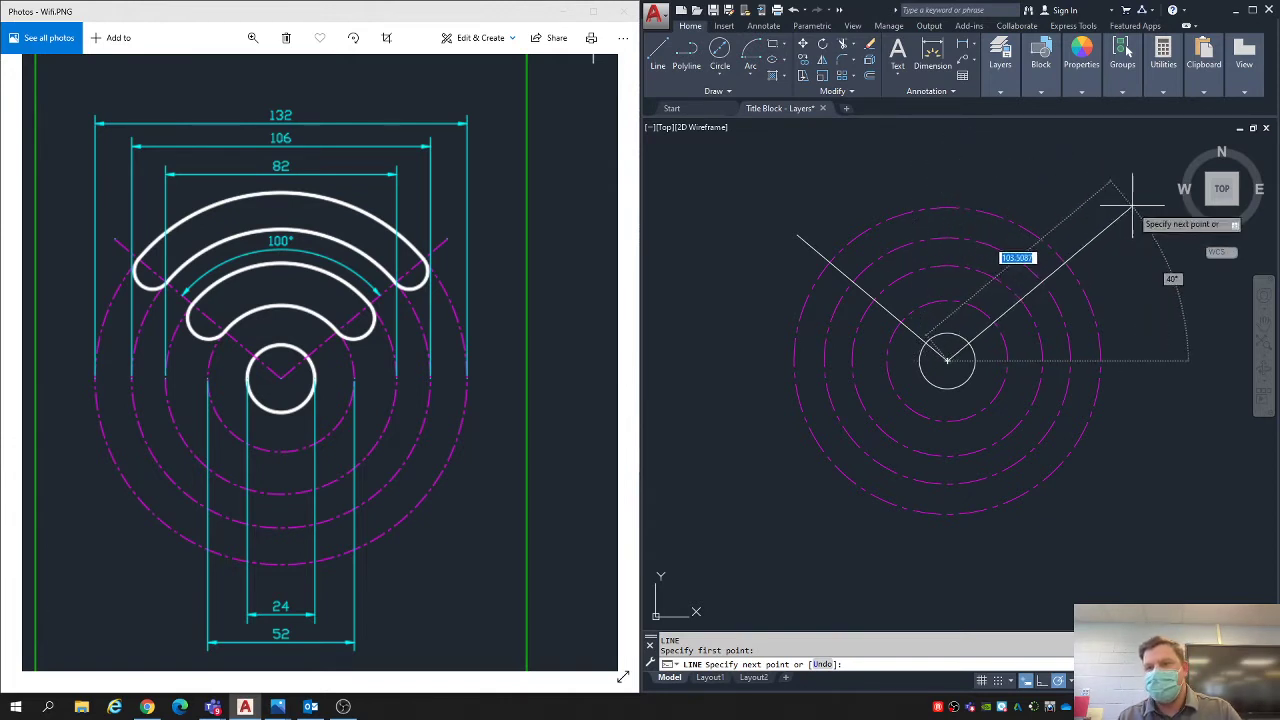
{"action": "mouse_move", "coordinate": [1140, 205]}
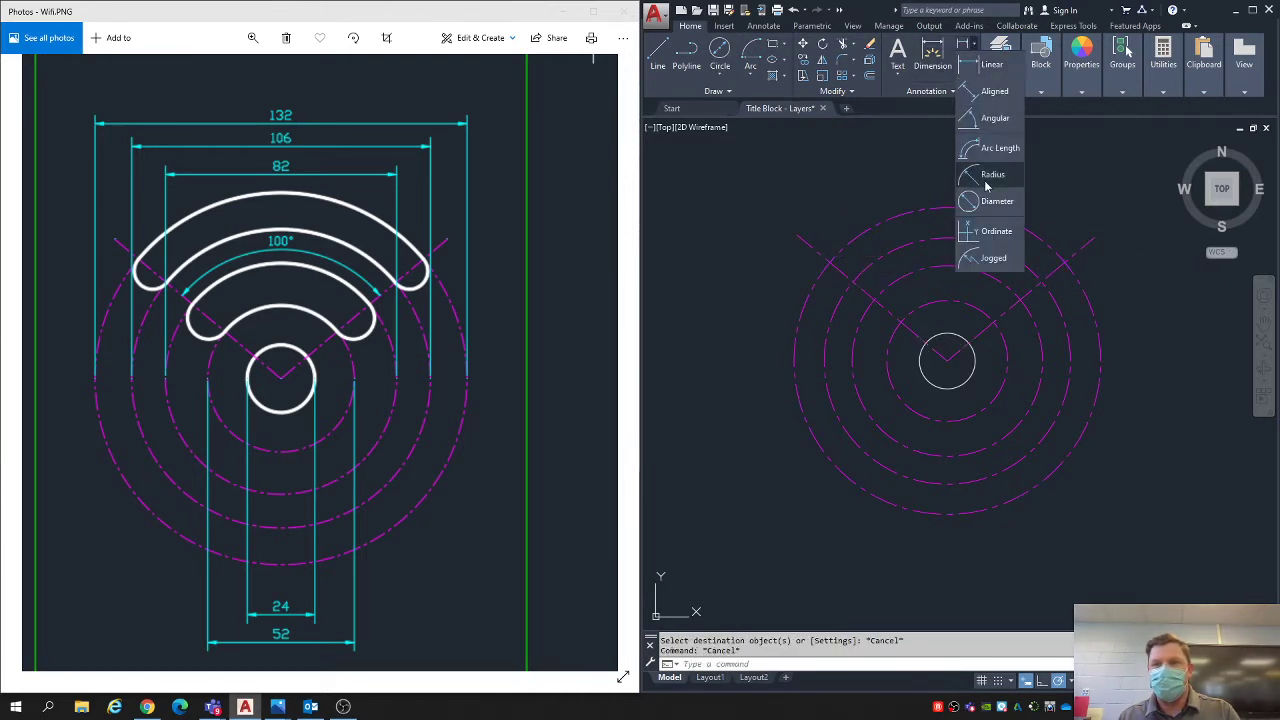
{"action": "left_click", "coordinate": [995, 117]}
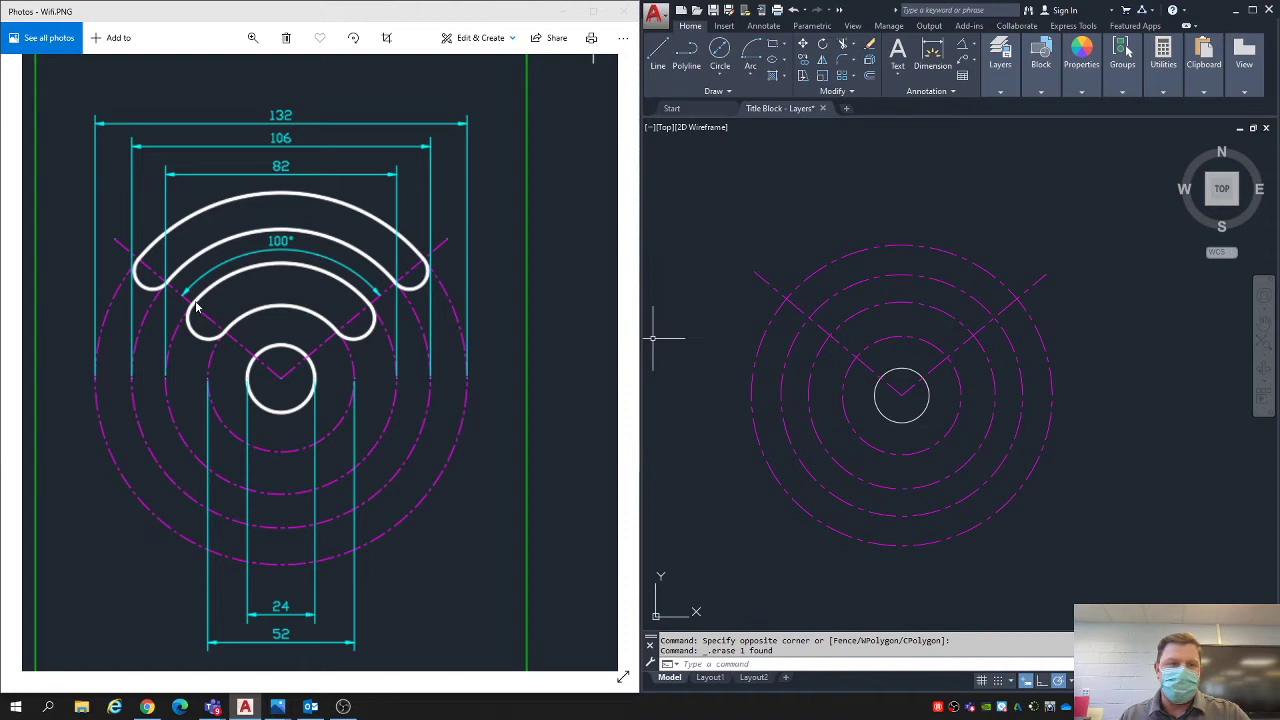
{"action": "mouse_move", "coordinate": [160, 268]}
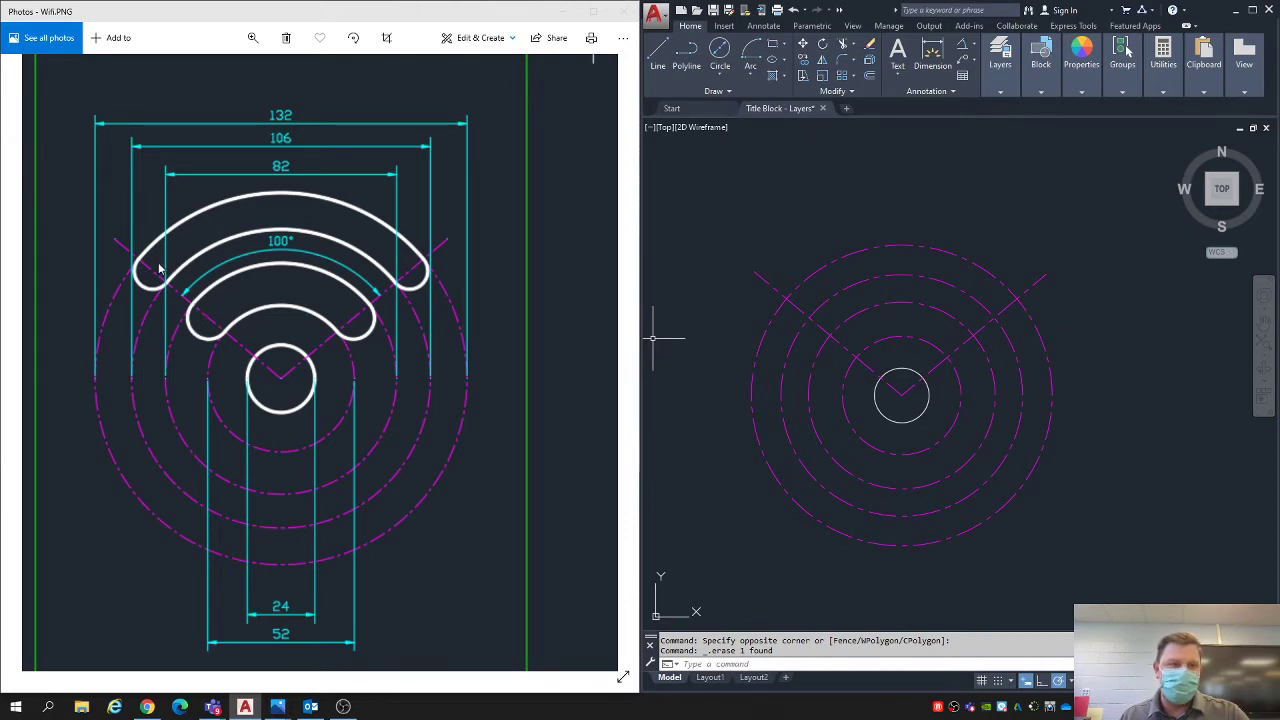
{"action": "mouse_move", "coordinate": [905, 385]}
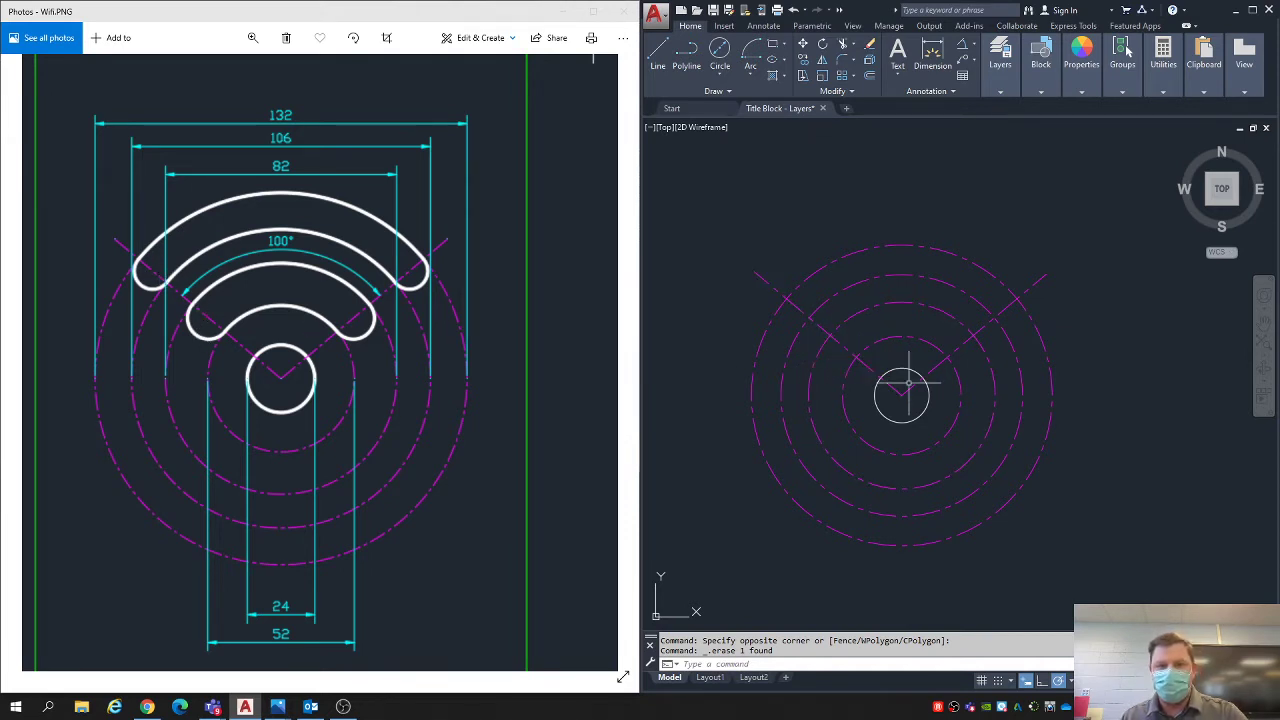
Step: Place small circles where the upper-left centre line crosses the dash-dot guide circles
{"action": "left_click", "coordinate": [1081, 55]}
{"action": "type", "text": "L"}
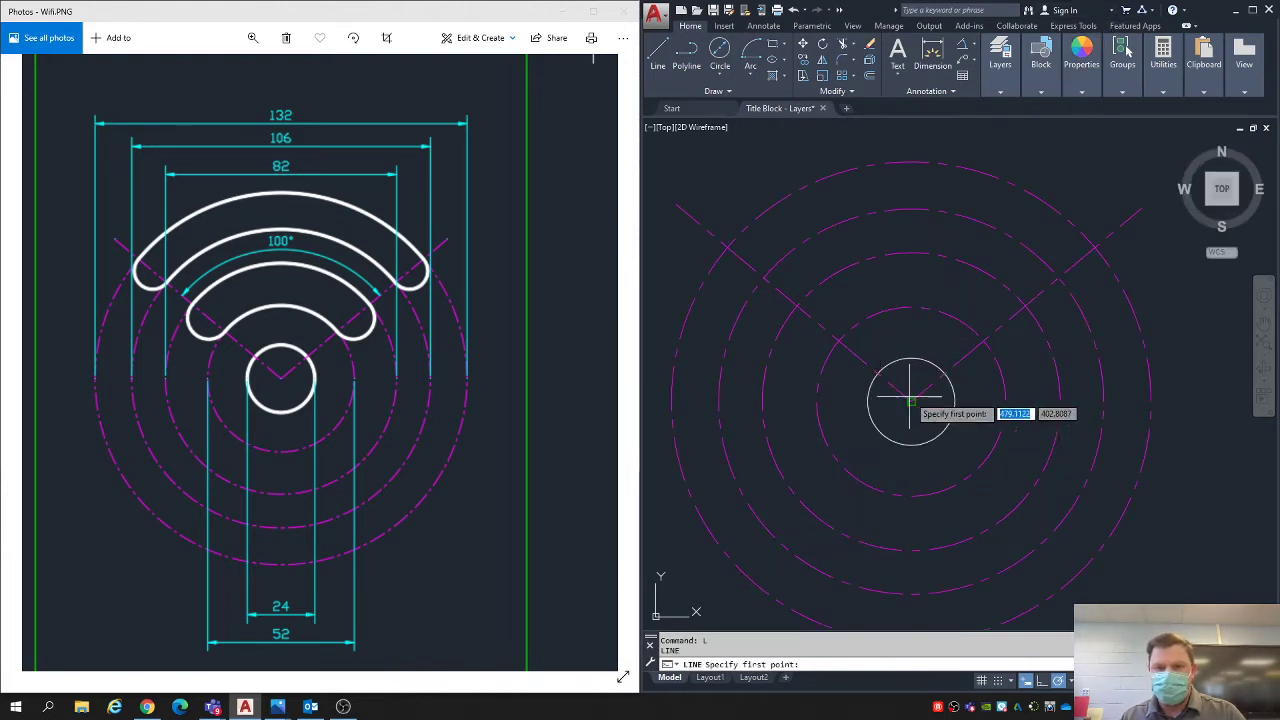
{"action": "mouse_move", "coordinate": [790, 300]}
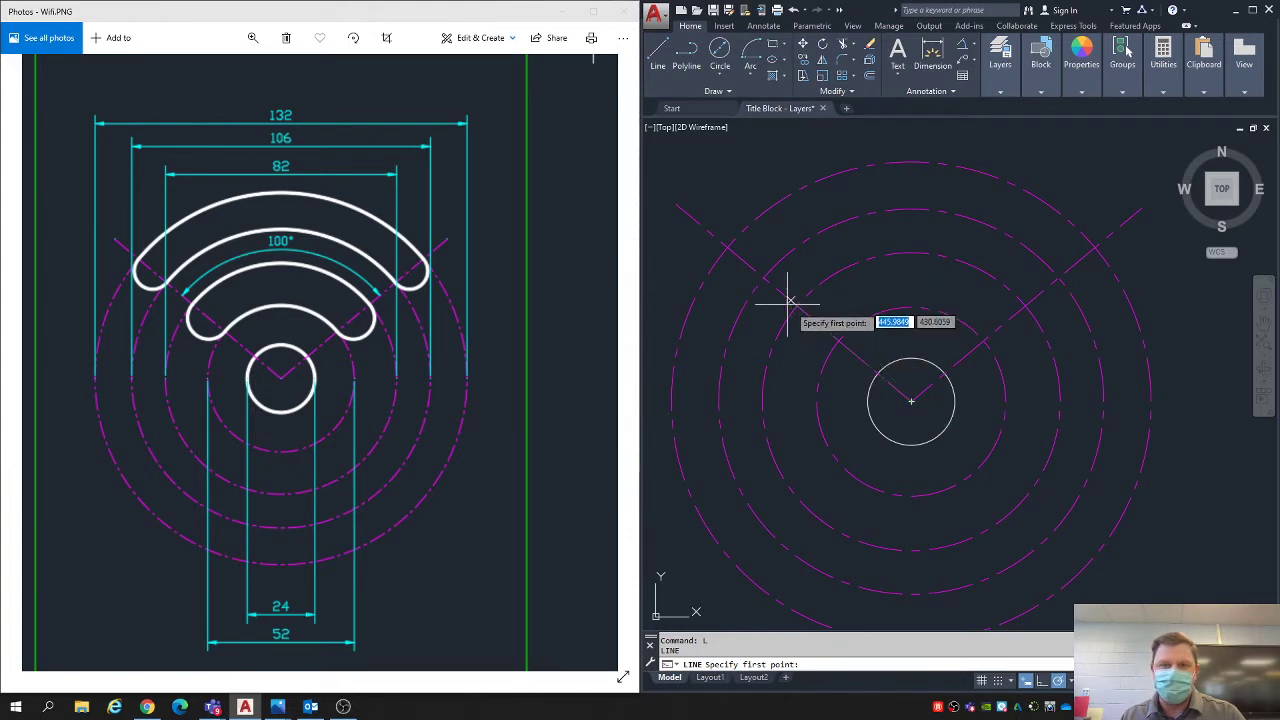
{"action": "mouse_move", "coordinate": [727, 248]}
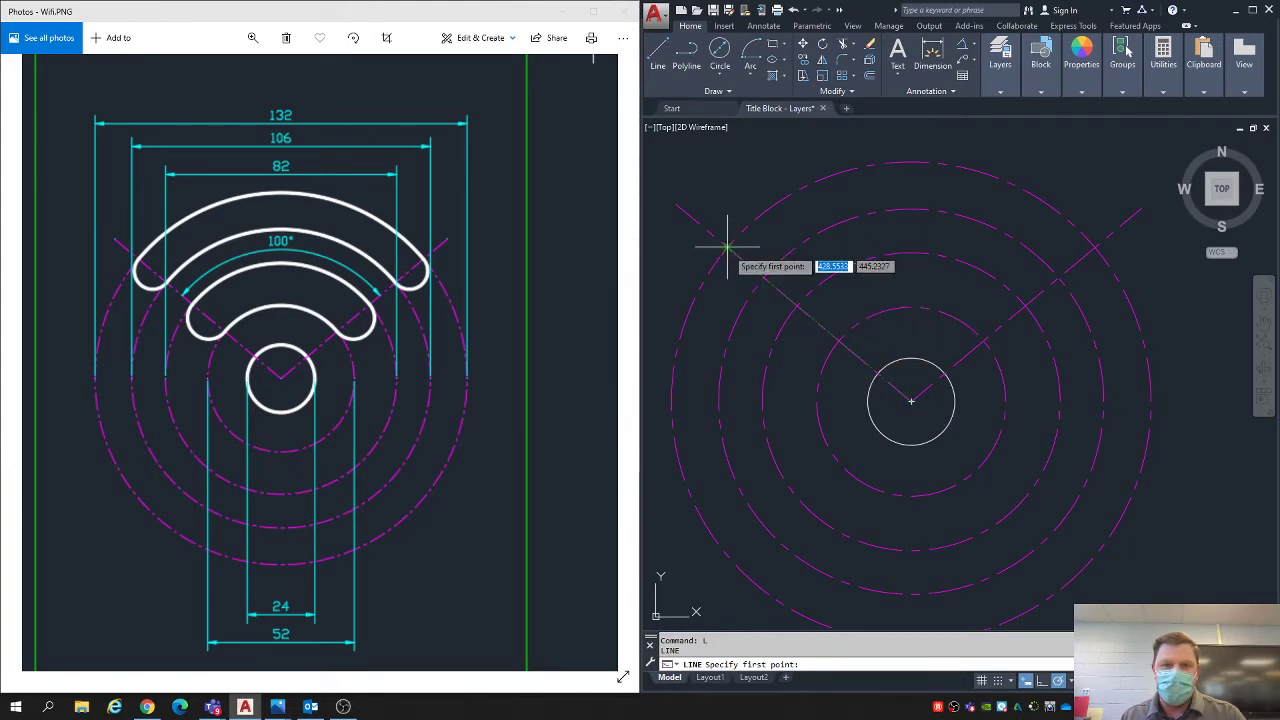
{"action": "left_click", "coordinate": [728, 248]}
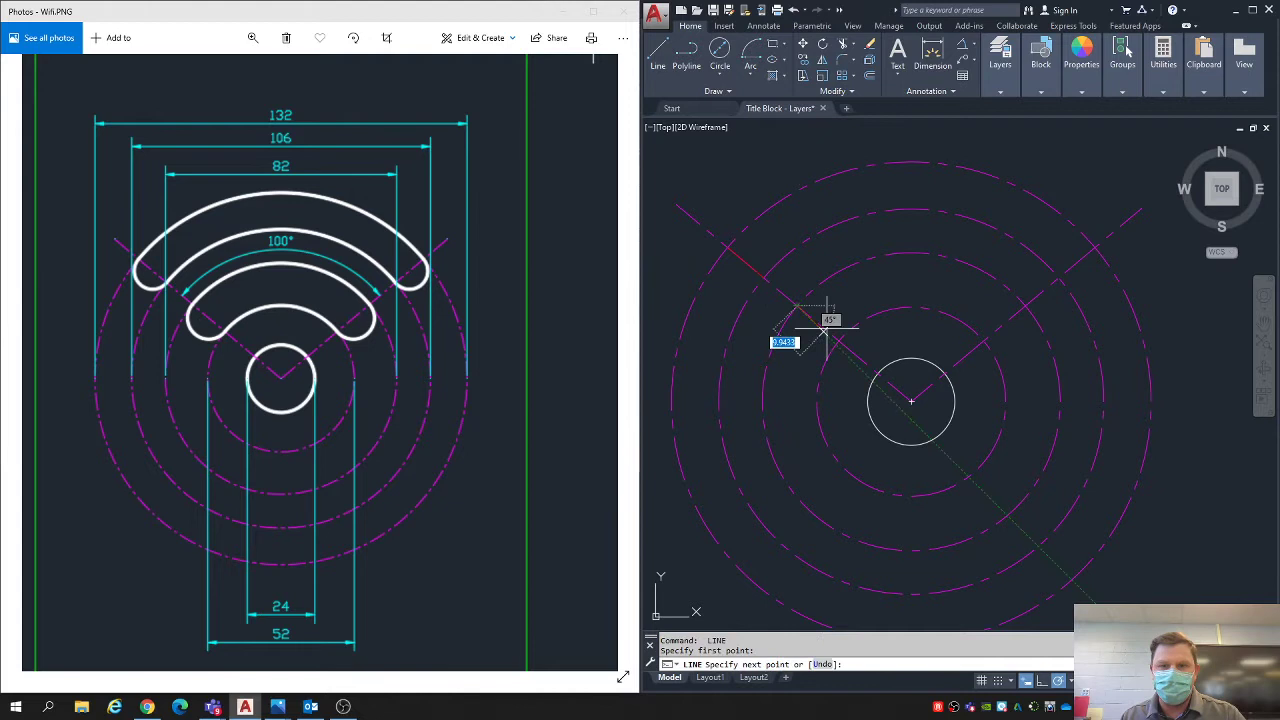
{"action": "key", "text": "Escape"}
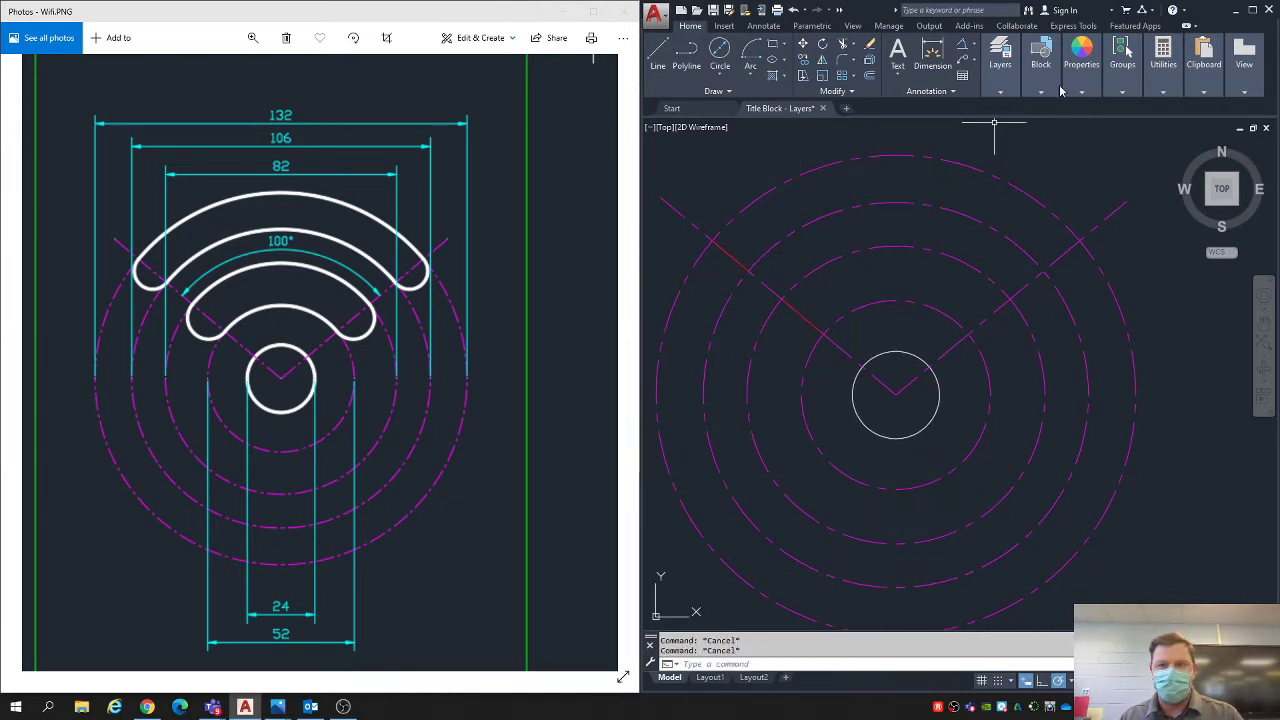
{"action": "left_click", "coordinate": [1081, 57]}
{"action": "type", "text": "L"}
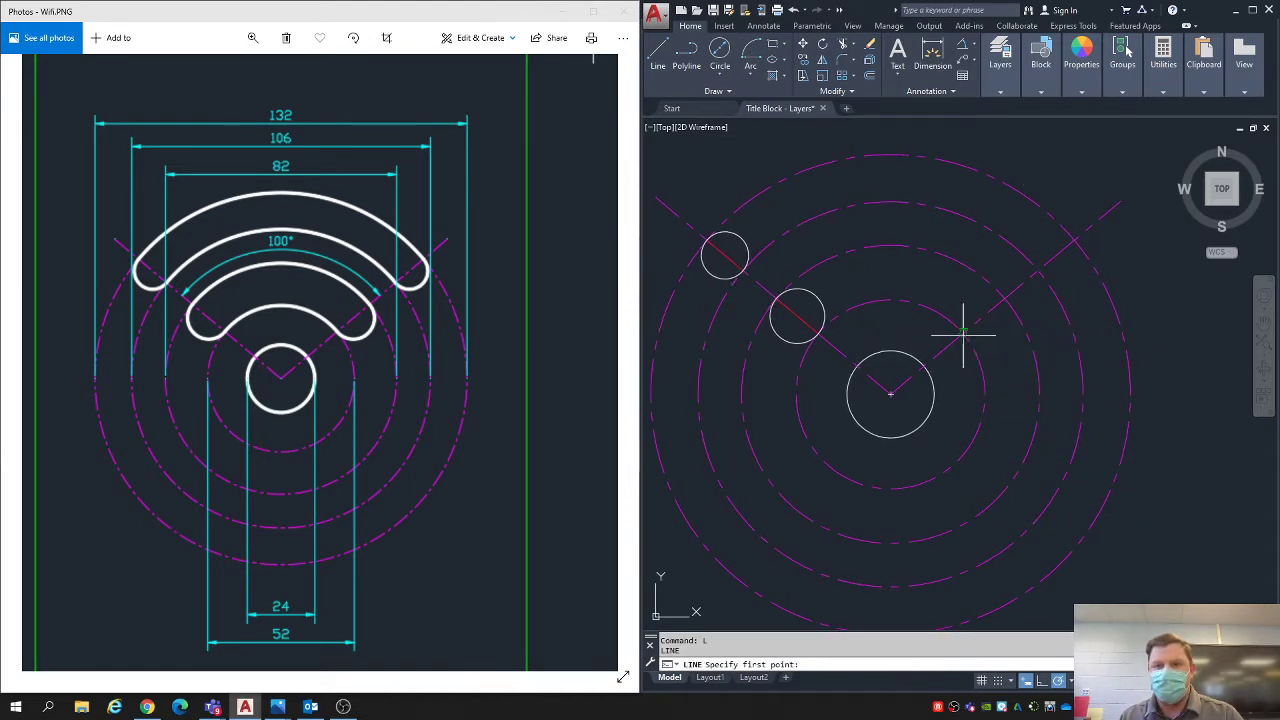
Step: Add two default-radius small circles at the upper-right centre line intersections
{"action": "left_click", "coordinate": [962, 333]}
{"action": "type", "text": "C"}
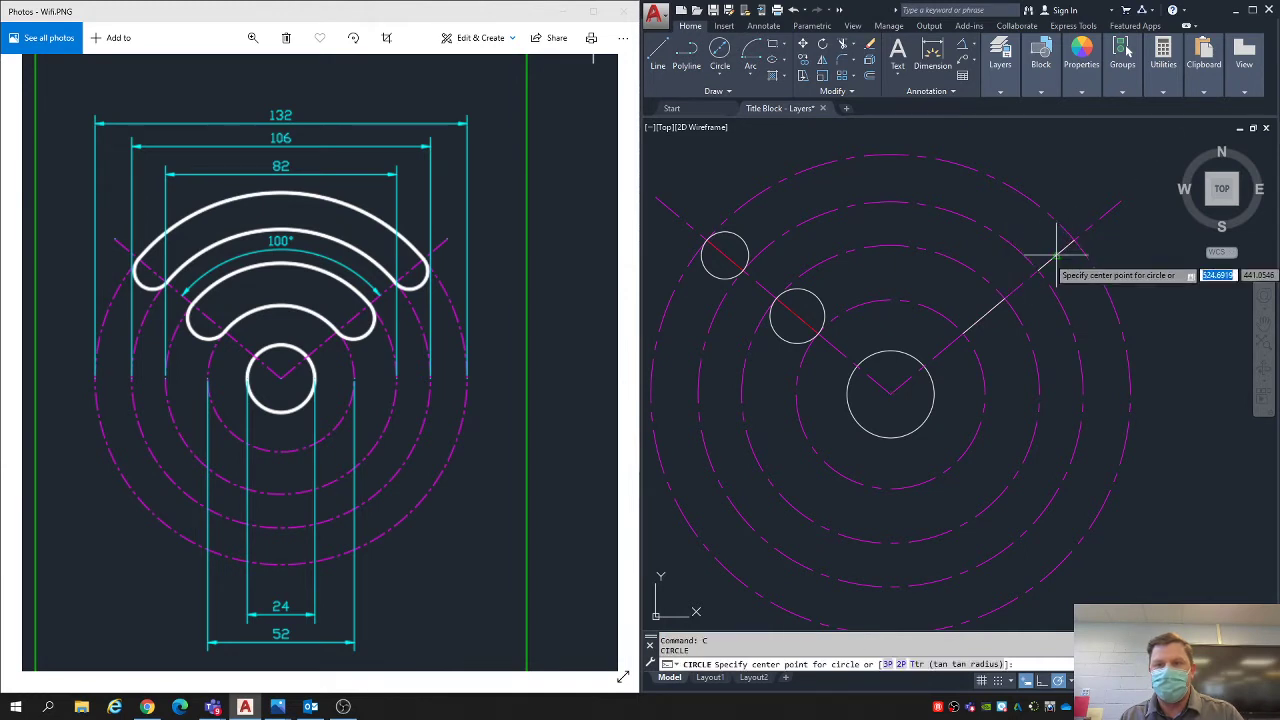
{"action": "left_click", "coordinate": [985, 315]}
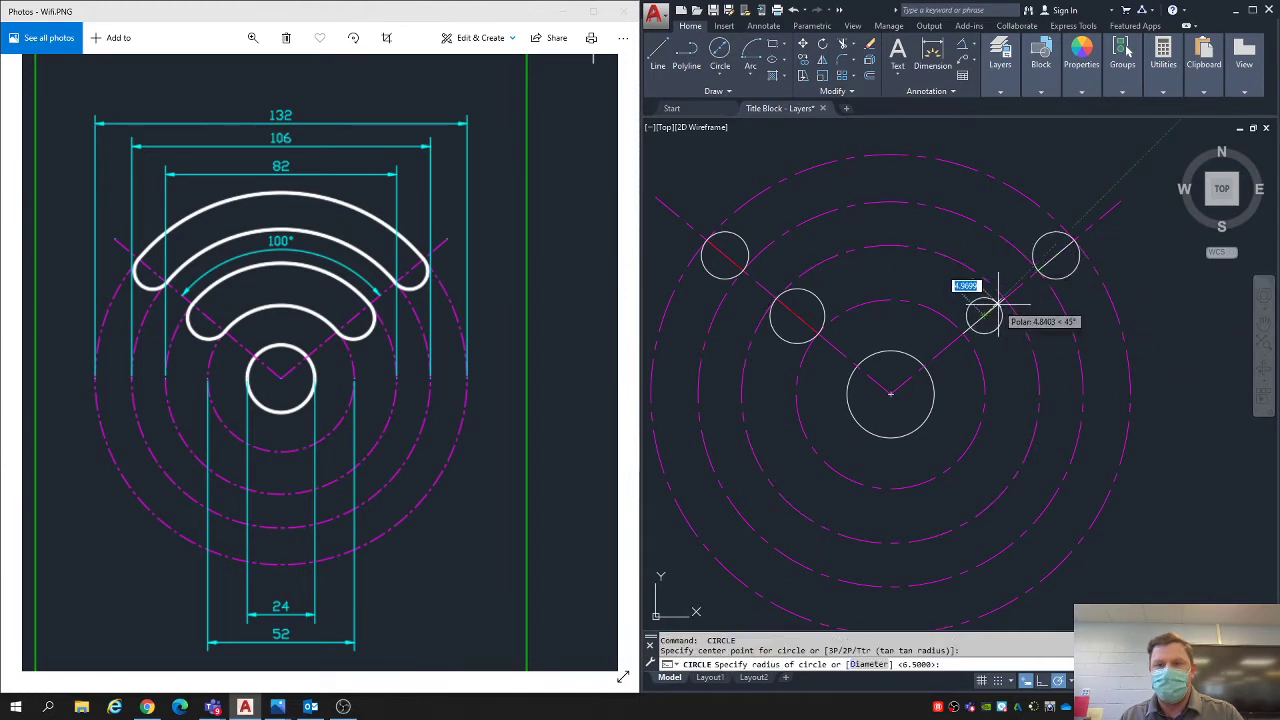
{"action": "key", "text": "Escape"}
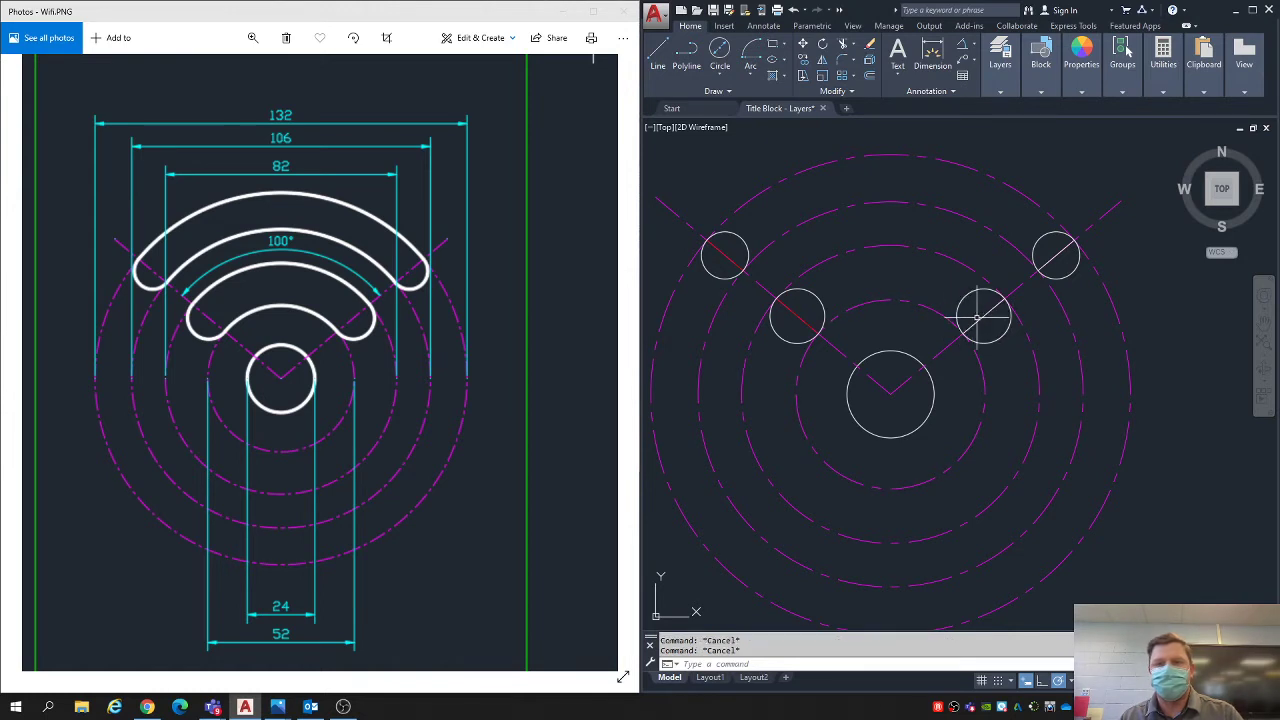
{"action": "left_click", "coordinate": [1055, 255]}
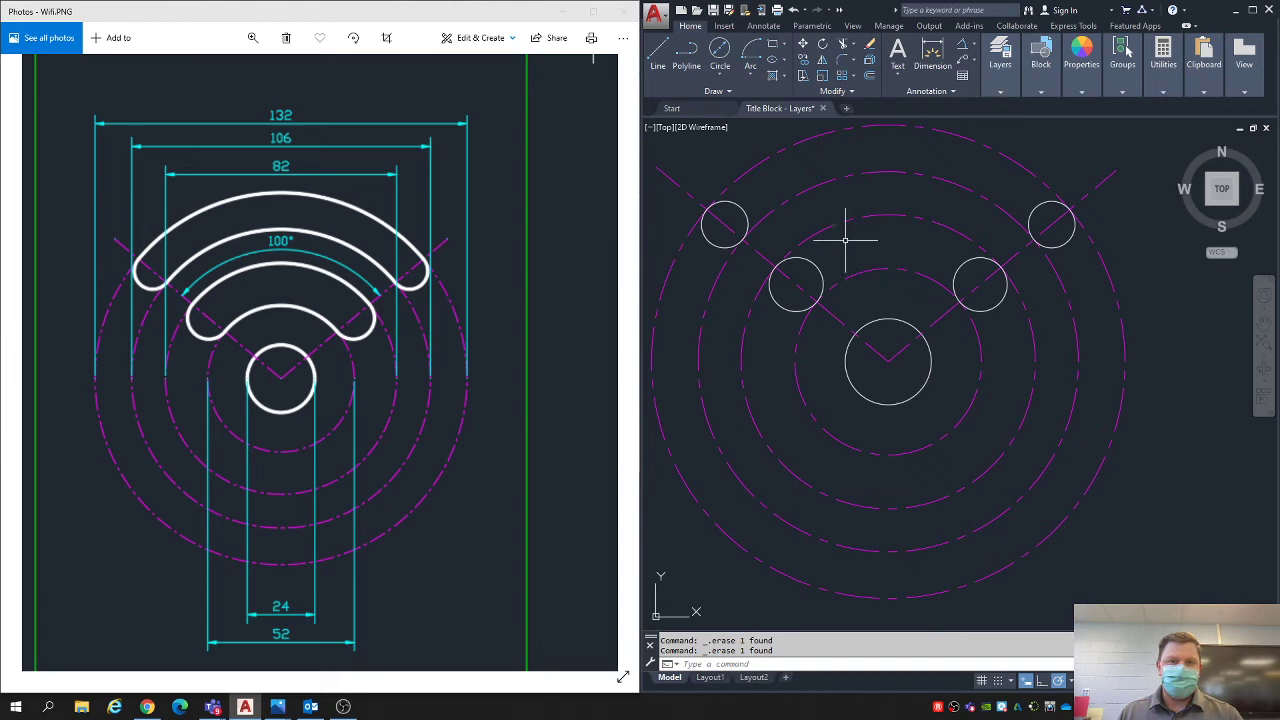
Step: Trace the larger dashed guide circles with solid concentric circles from the symbol centre
{"action": "left_click", "coordinate": [719, 50]}
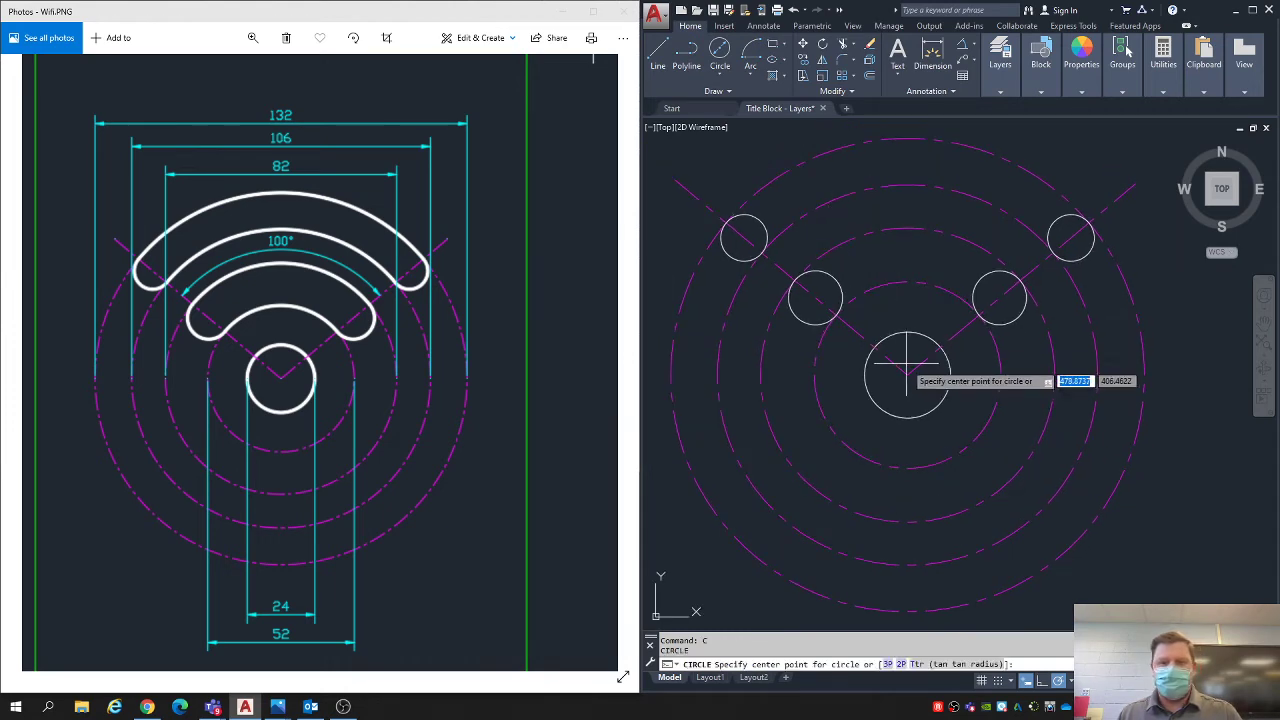
{"action": "left_click", "coordinate": [905, 375]}
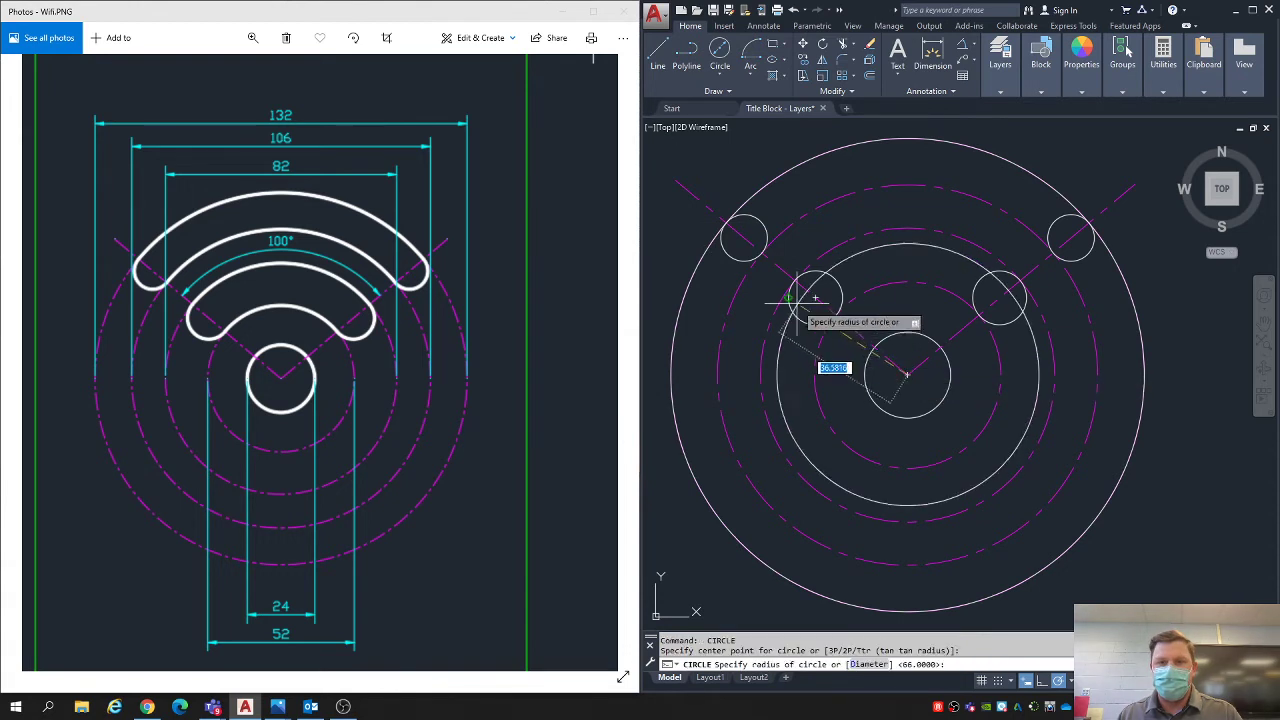
{"action": "left_click", "coordinate": [907, 374]}
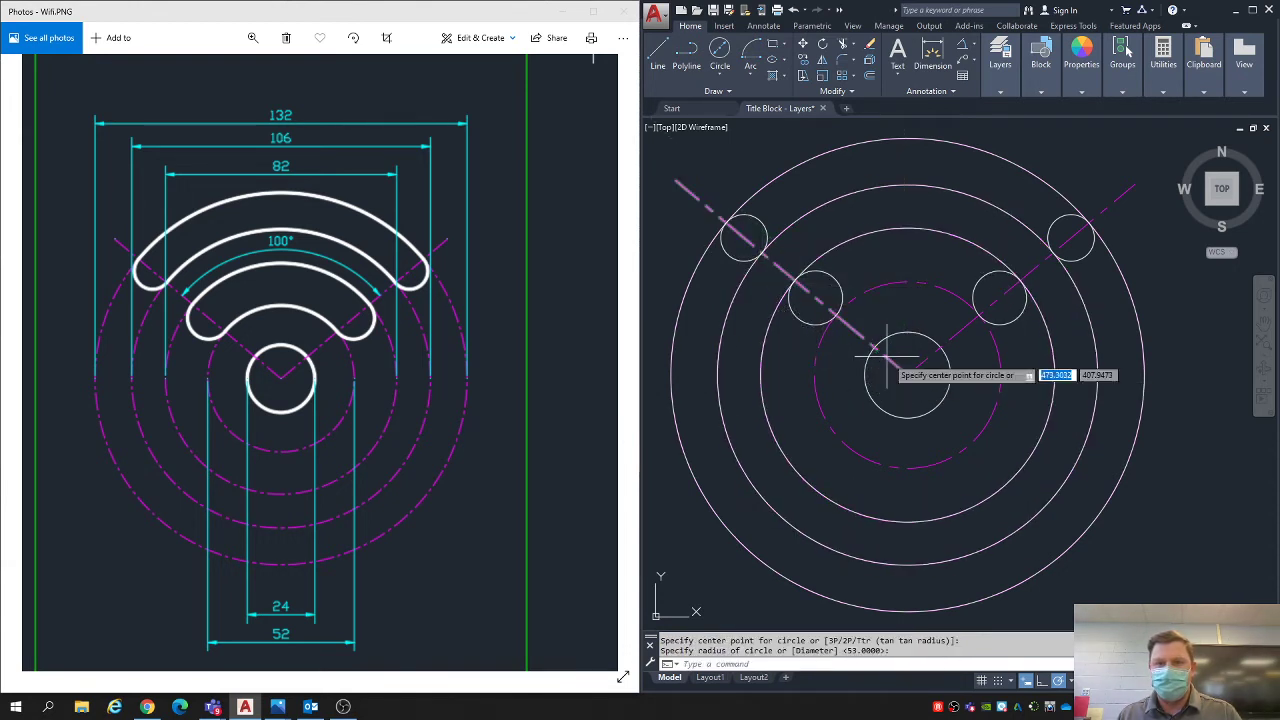
{"action": "left_click", "coordinate": [875, 360]}
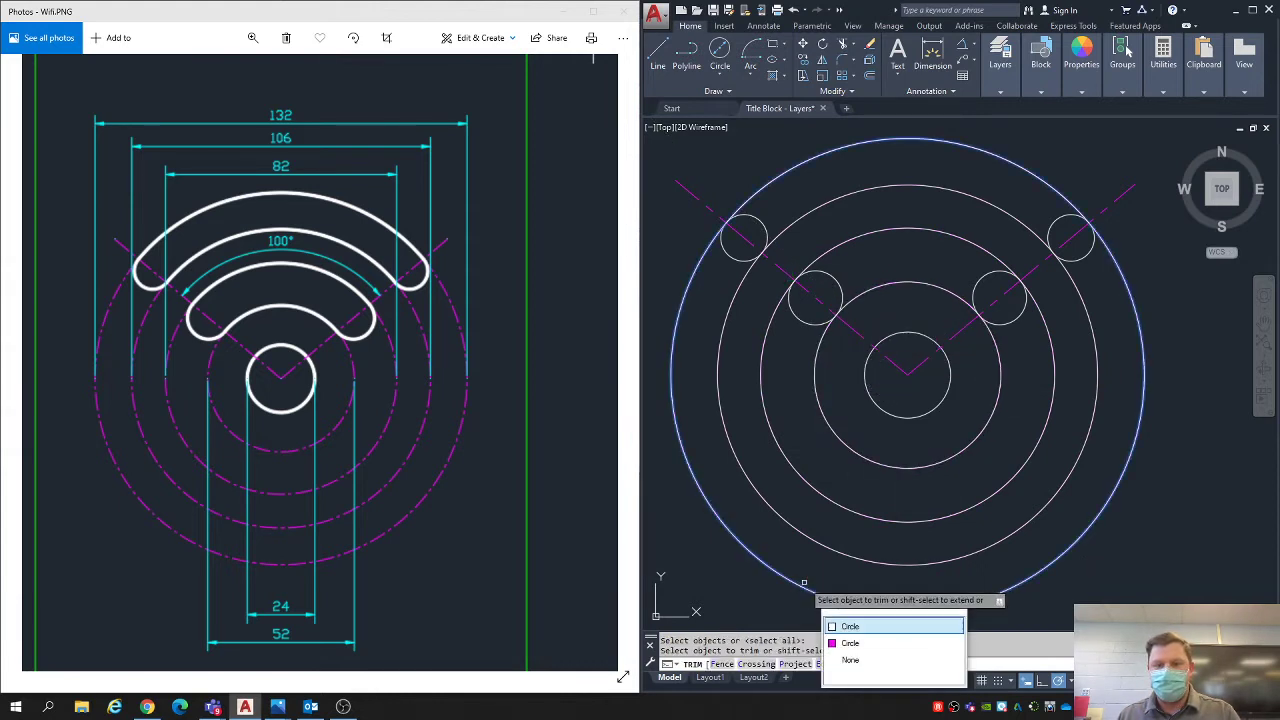
Step: Trim circle pieces to form the outer rounded Wi-Fi band and part of the second
{"action": "left_click", "coordinate": [850, 626]}
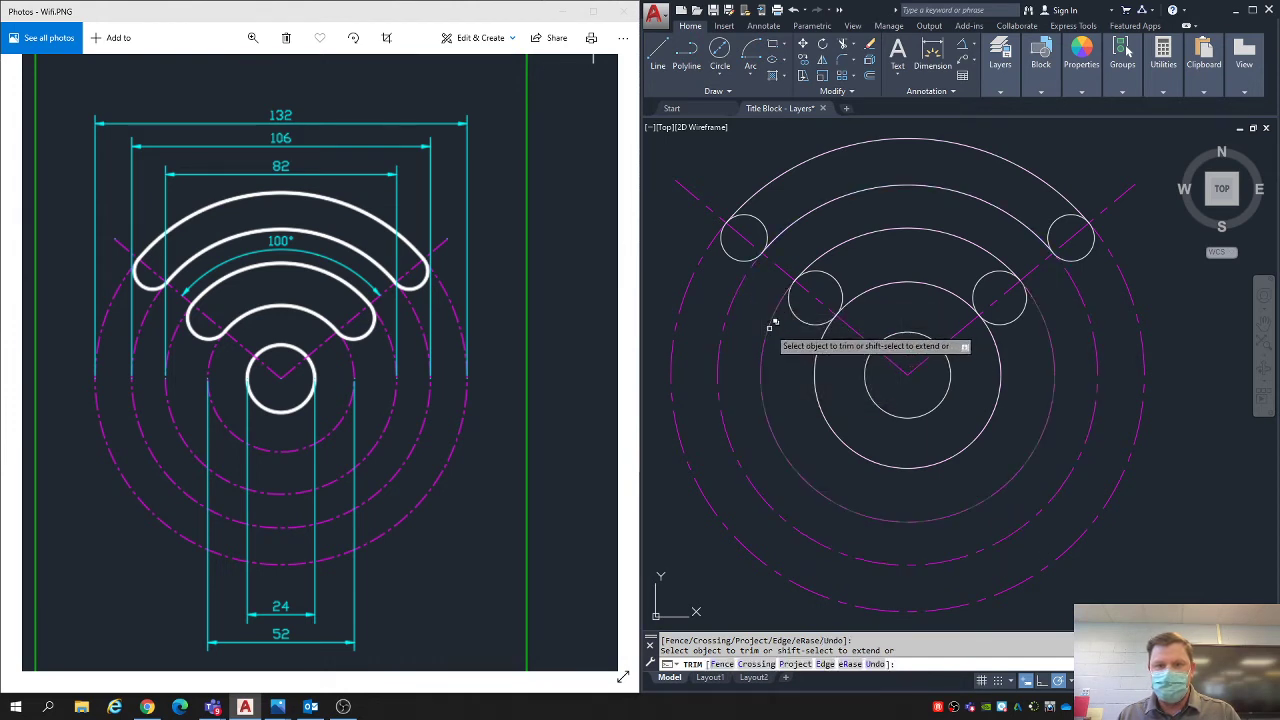
{"action": "left_click", "coordinate": [775, 325]}
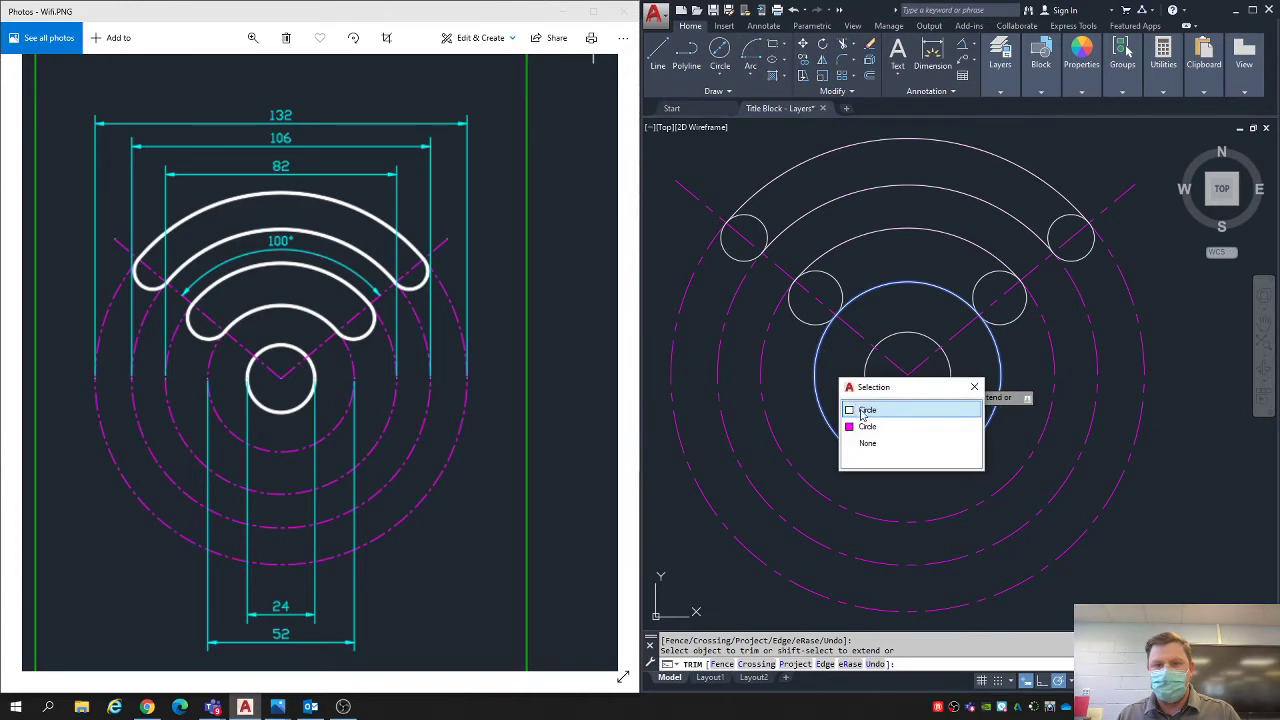
{"action": "left_click", "coordinate": [867, 410]}
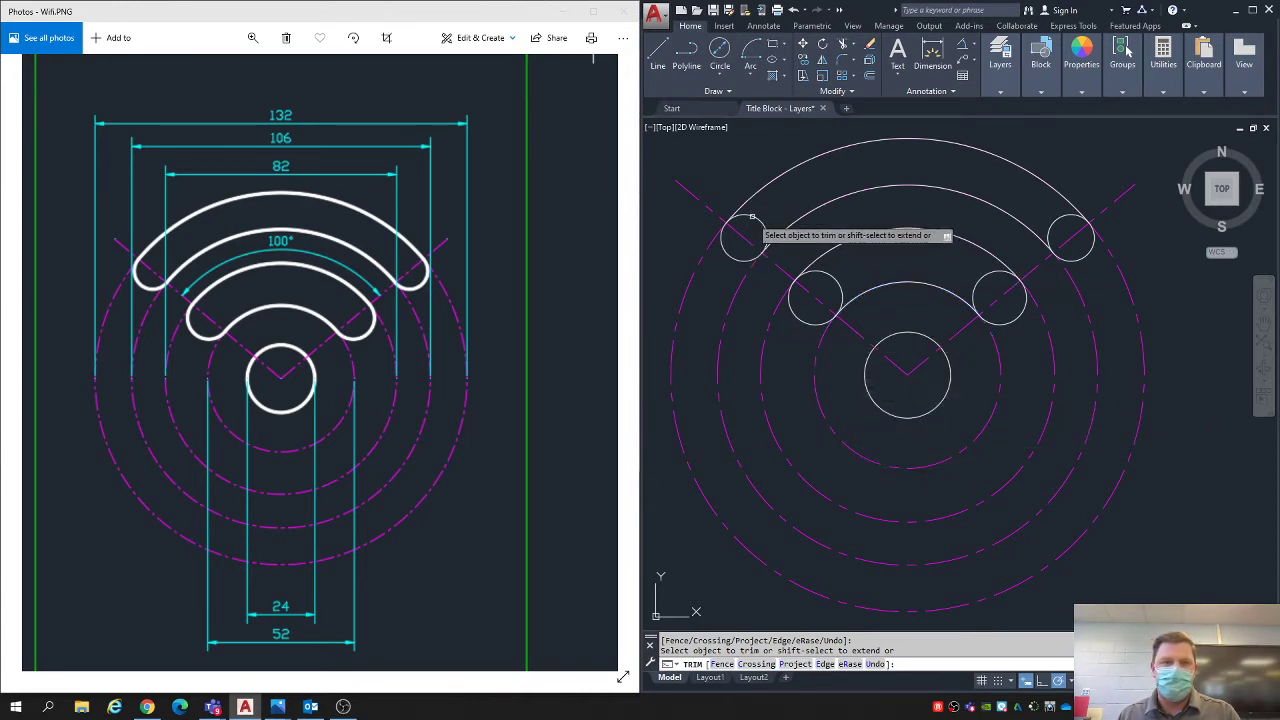
{"action": "key", "text": "Escape"}
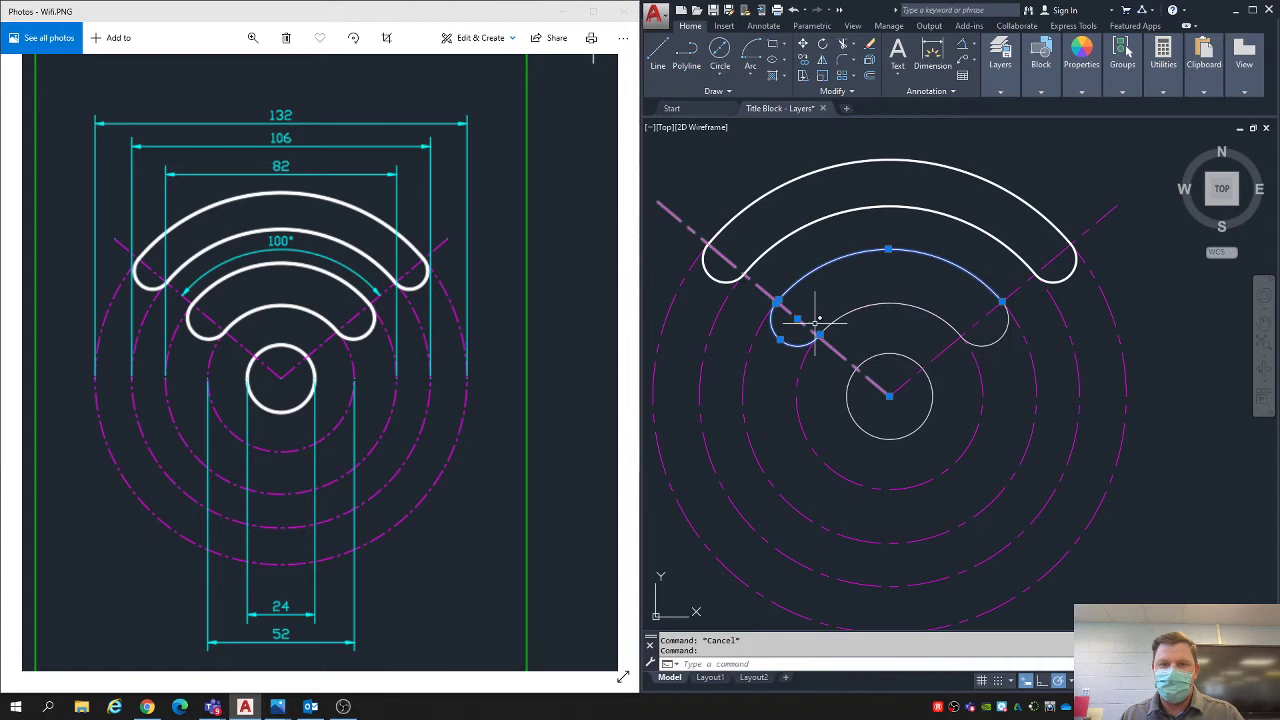
Step: Set the inner Wi-Fi band's lineweight to 0.35 mm
{"action": "left_click", "coordinate": [815, 320]}
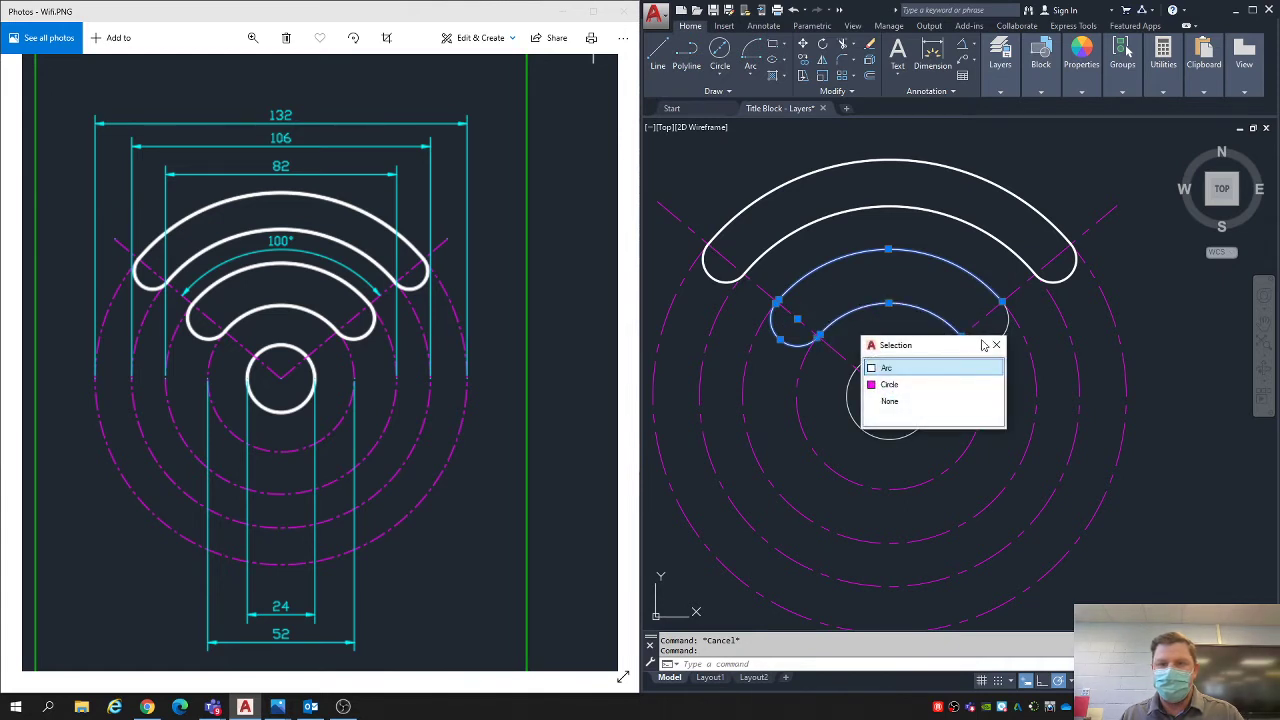
{"action": "left_click", "coordinate": [889, 384]}
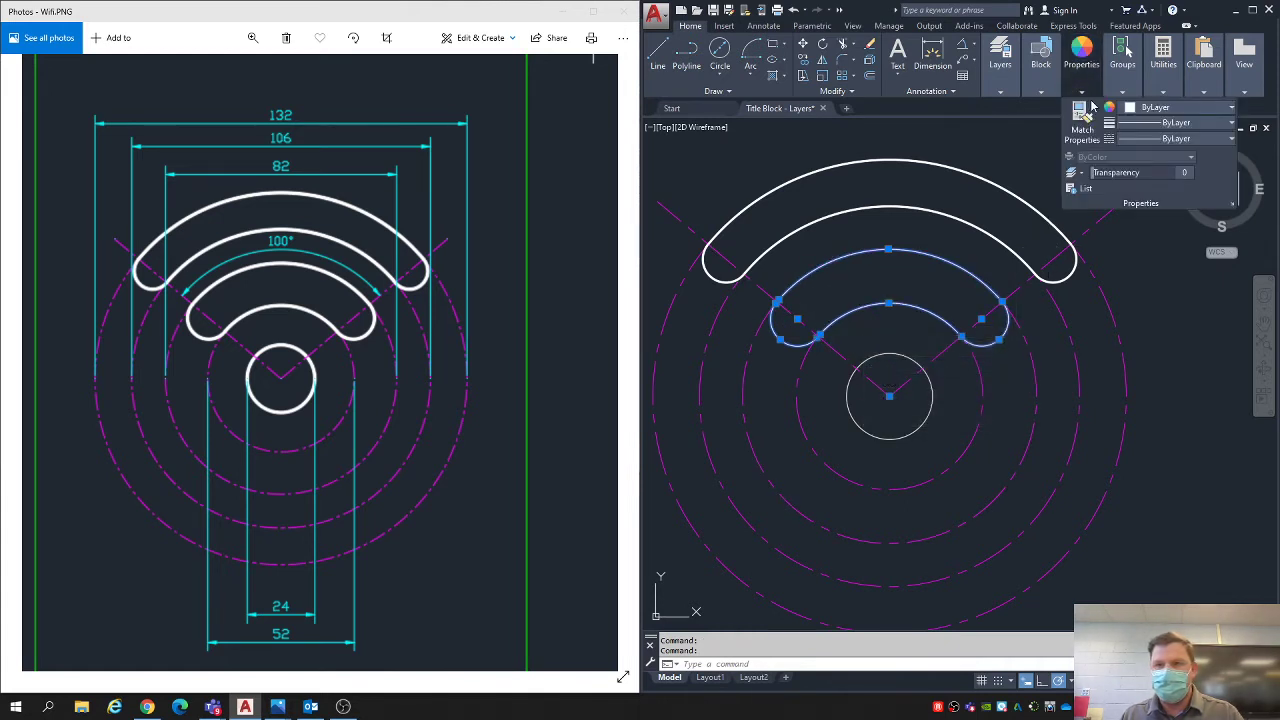
{"action": "left_click", "coordinate": [1177, 122]}
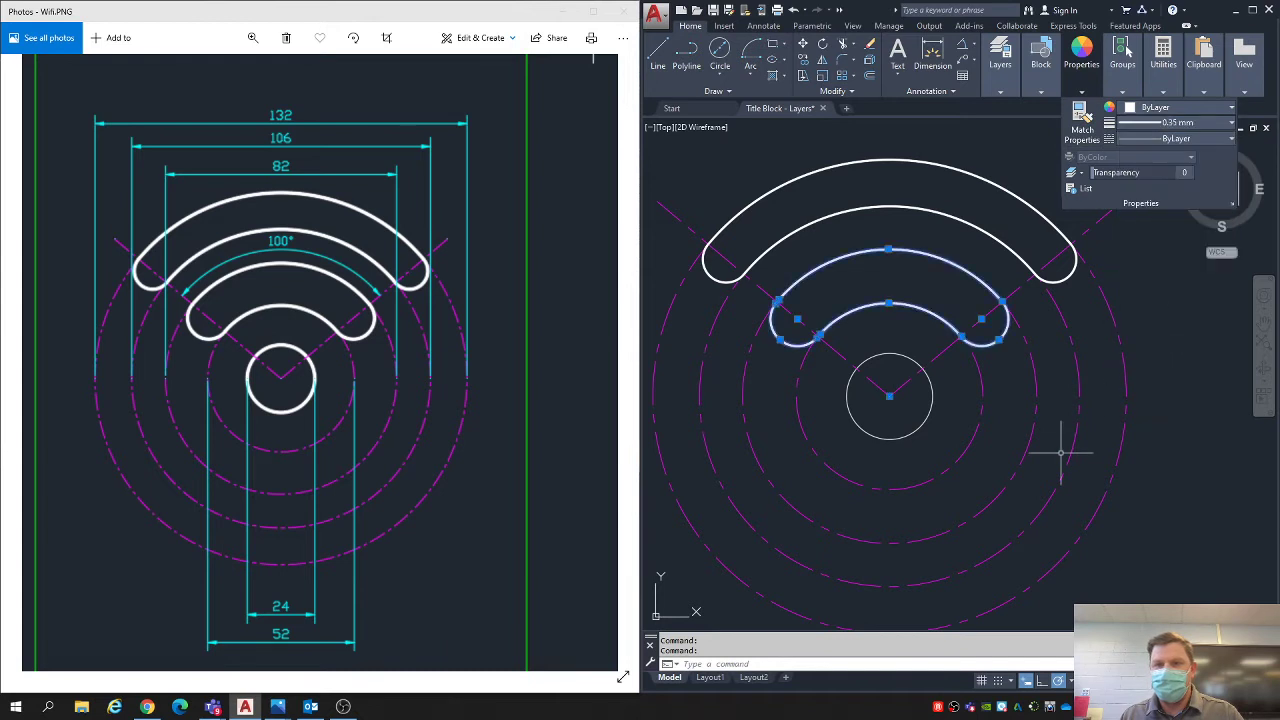
{"action": "key", "text": "Escape"}
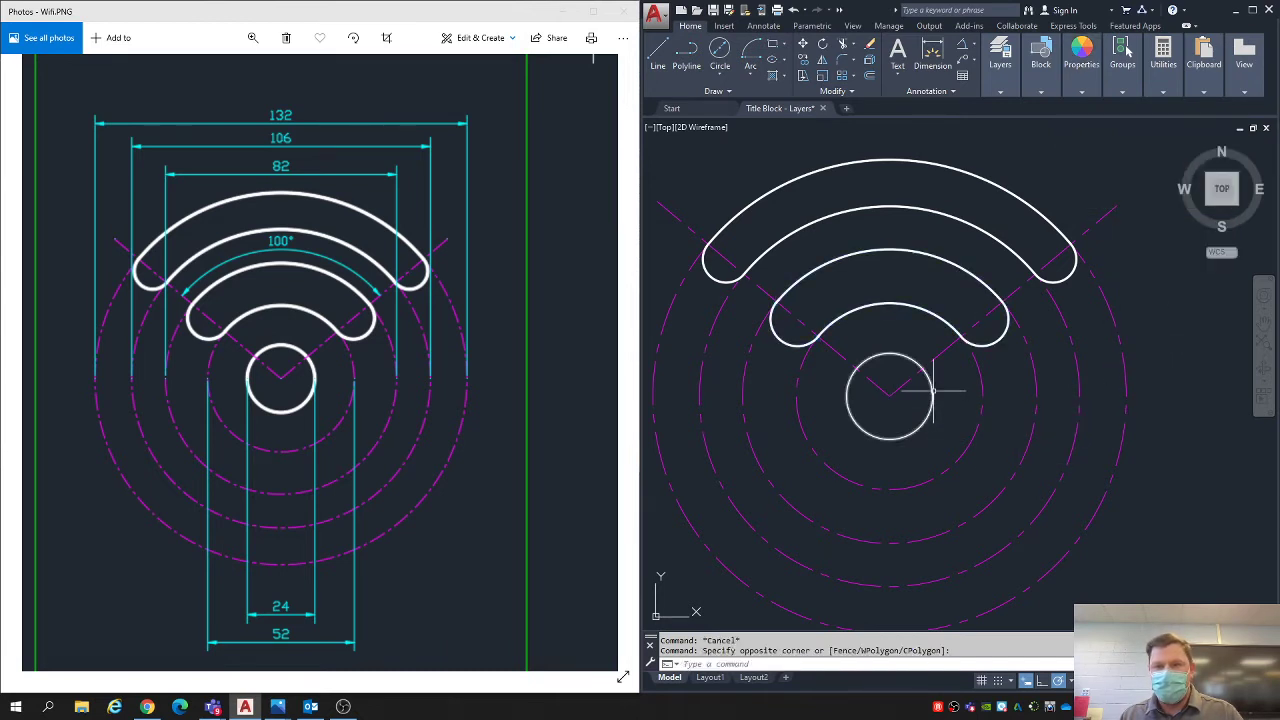
Step: Set the small centre circle's lineweight to 0.35 mm
{"action": "left_click", "coordinate": [890, 395]}
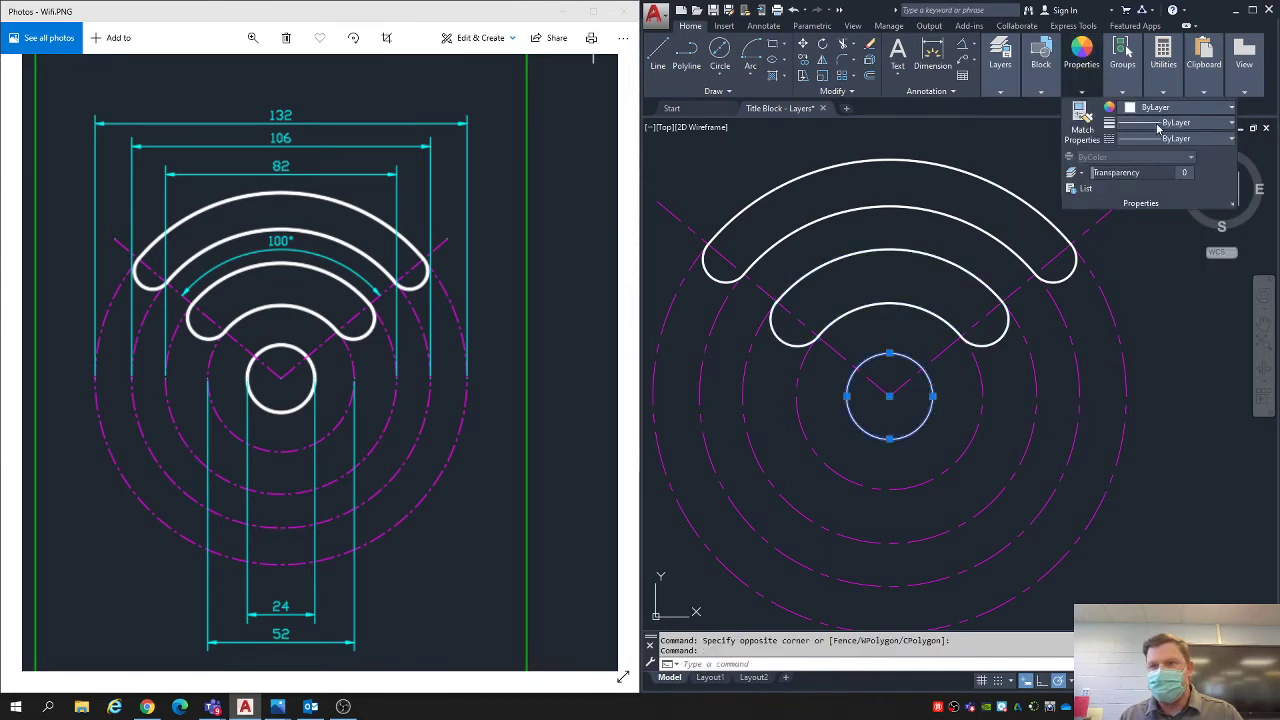
{"action": "left_click", "coordinate": [1178, 122]}
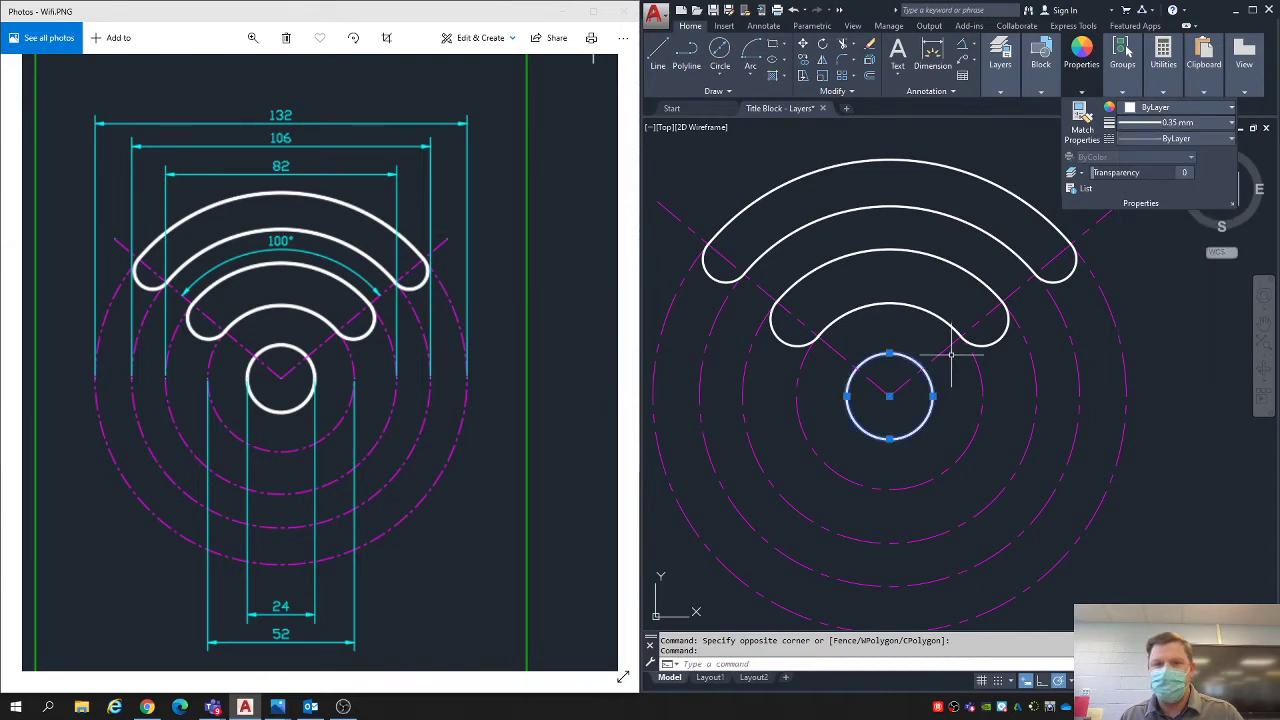
{"action": "key", "text": "Escape"}
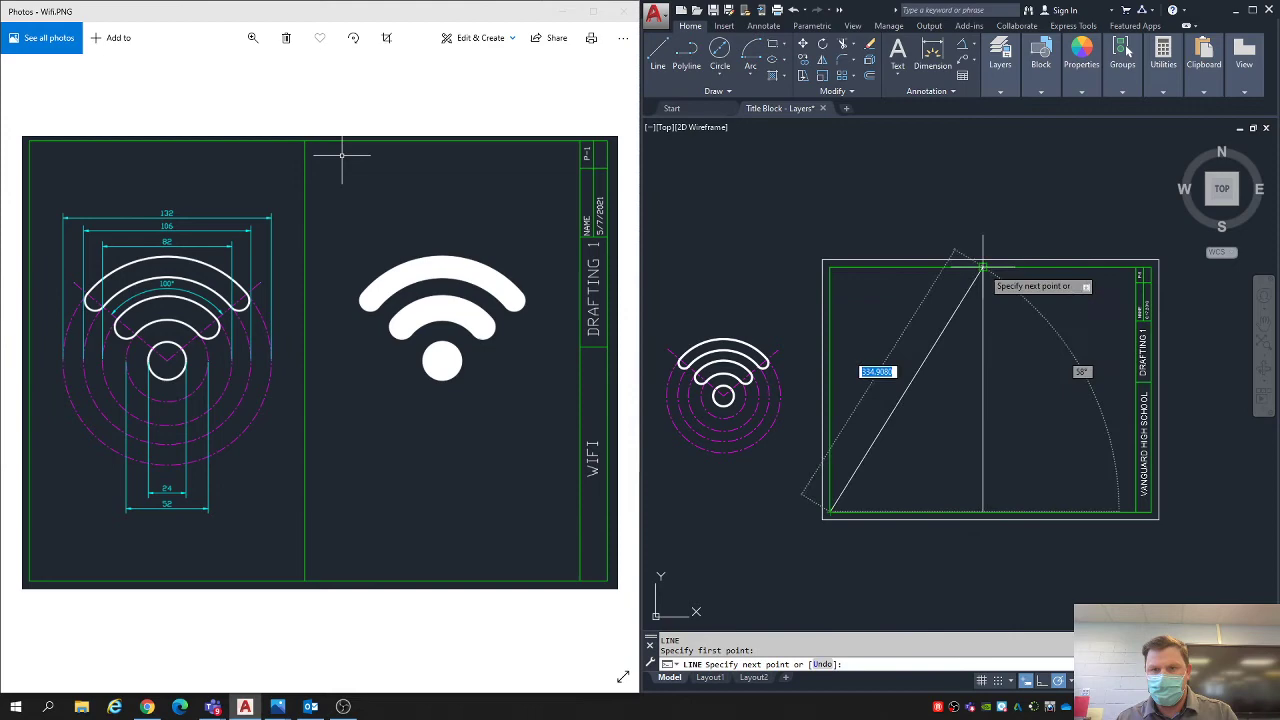
Step: Fill the right-hand Wi-Fi copy with a solid red hatch
{"action": "key", "text": "Escape"}
{"action": "type", "text": "H"}
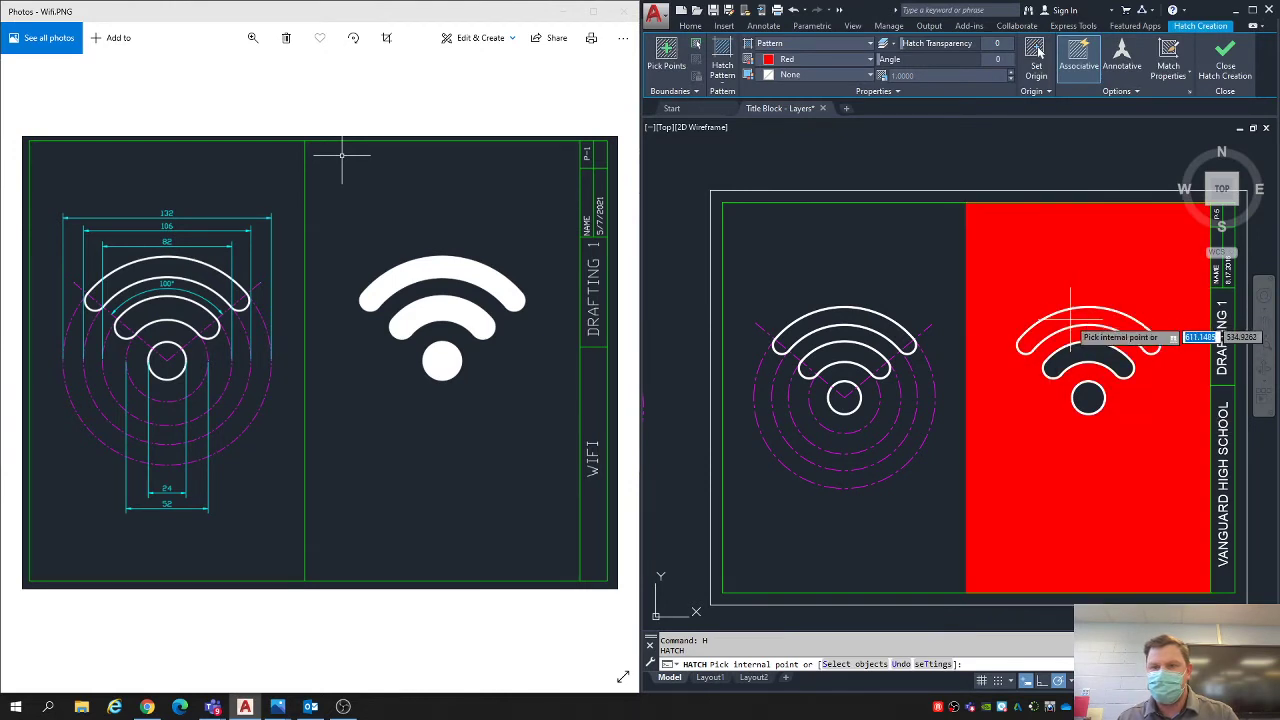
{"action": "left_click", "coordinate": [1090, 398]}
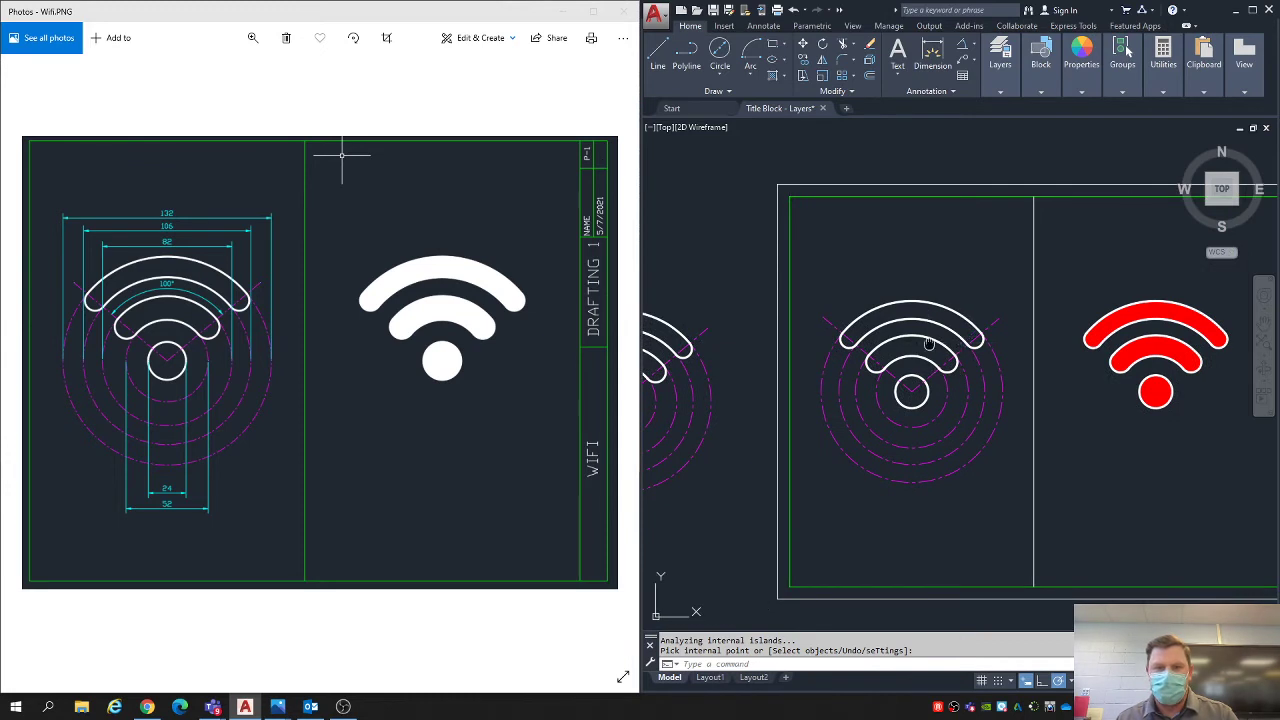
{"action": "left_click", "coordinate": [1000, 50]}
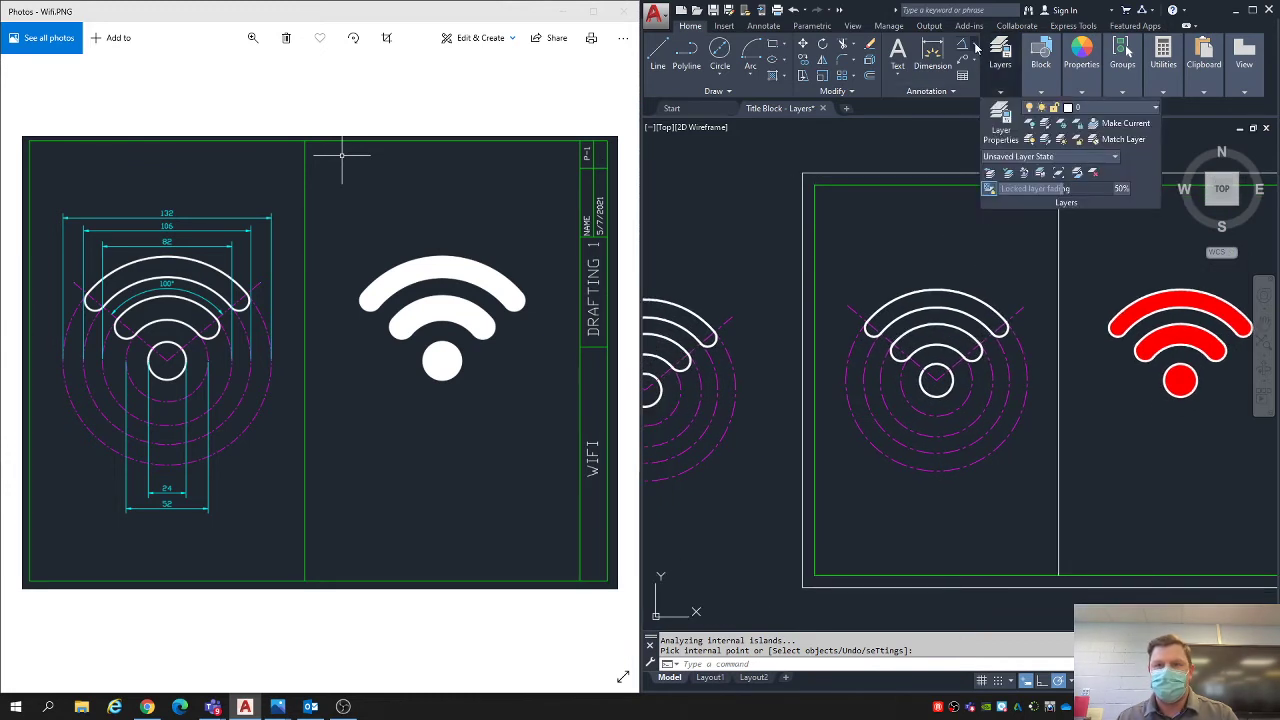
{"action": "left_click", "coordinate": [932, 50]}
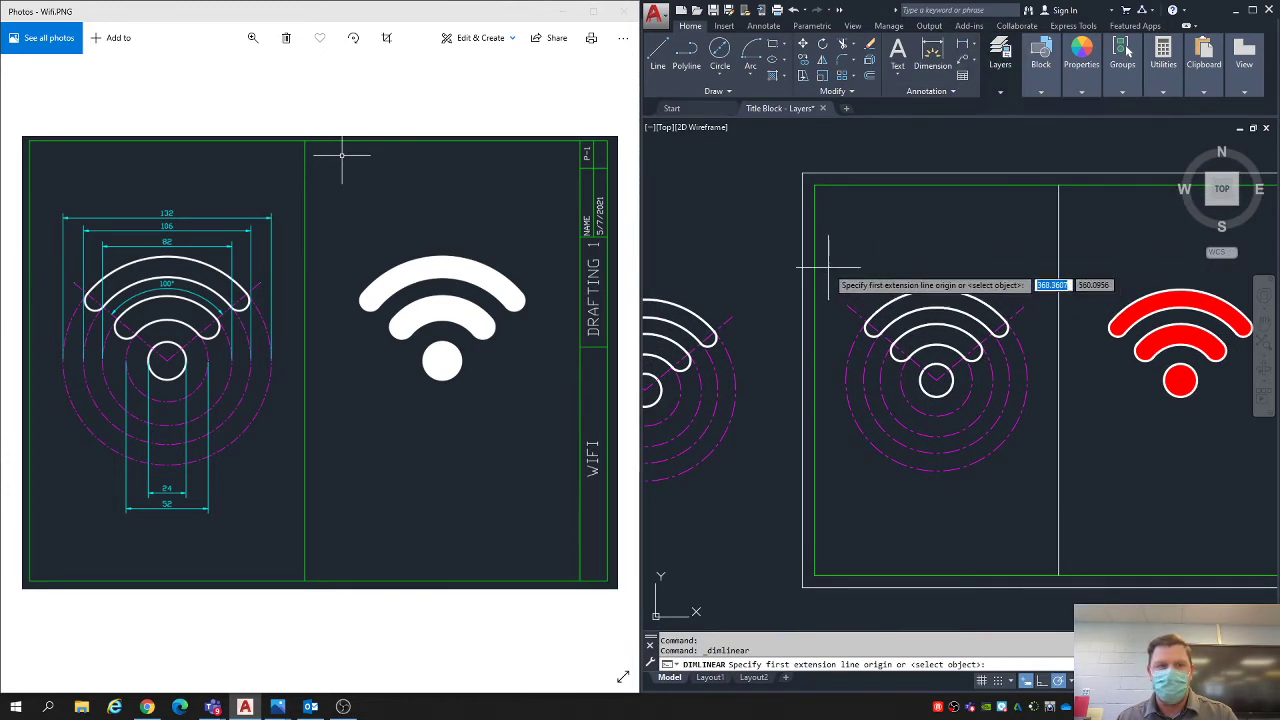
Step: Dimension the 132 width and set Standard style to precision 0, text above line
{"action": "left_click", "coordinate": [935, 380]}
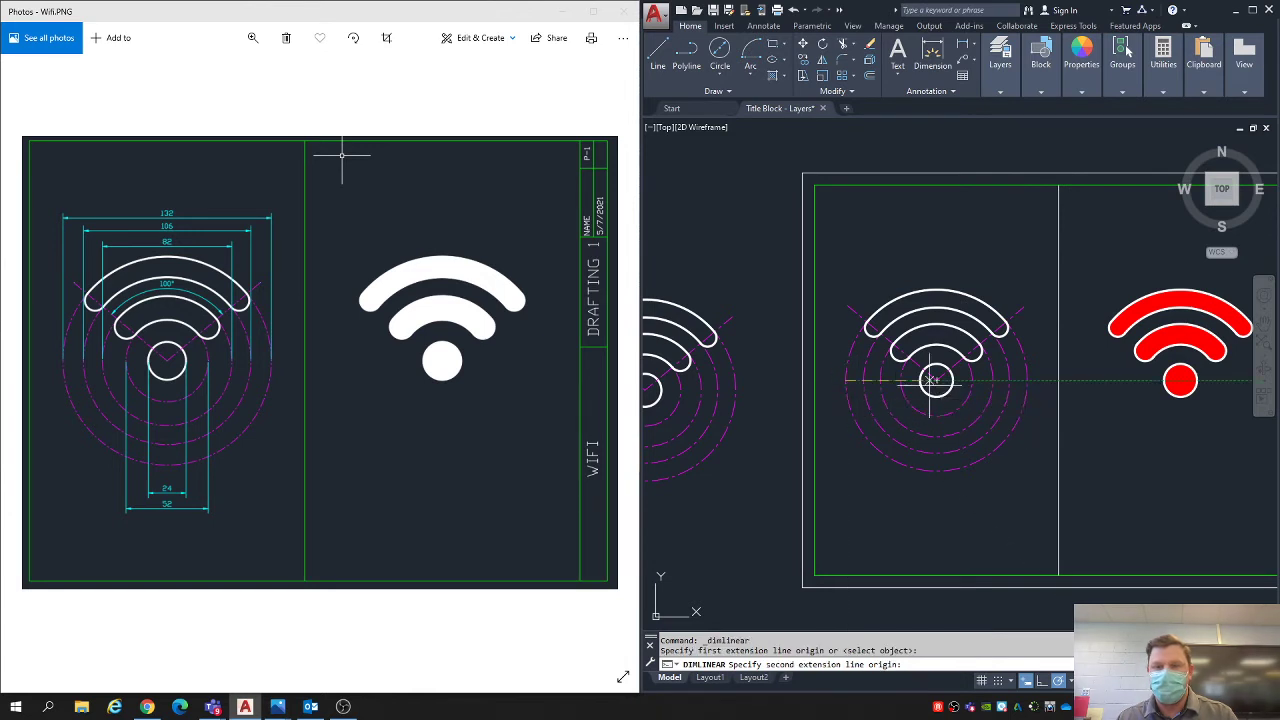
{"action": "left_click", "coordinate": [983, 332]}
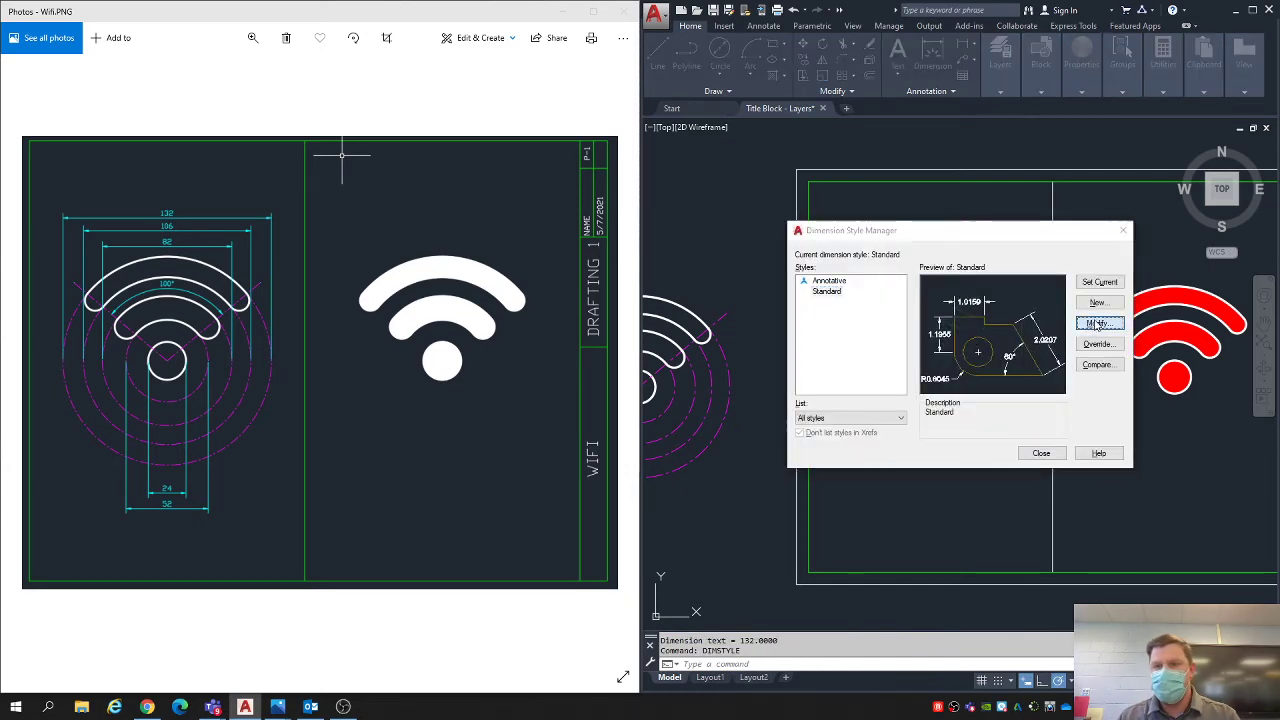
{"action": "left_click", "coordinate": [1099, 322]}
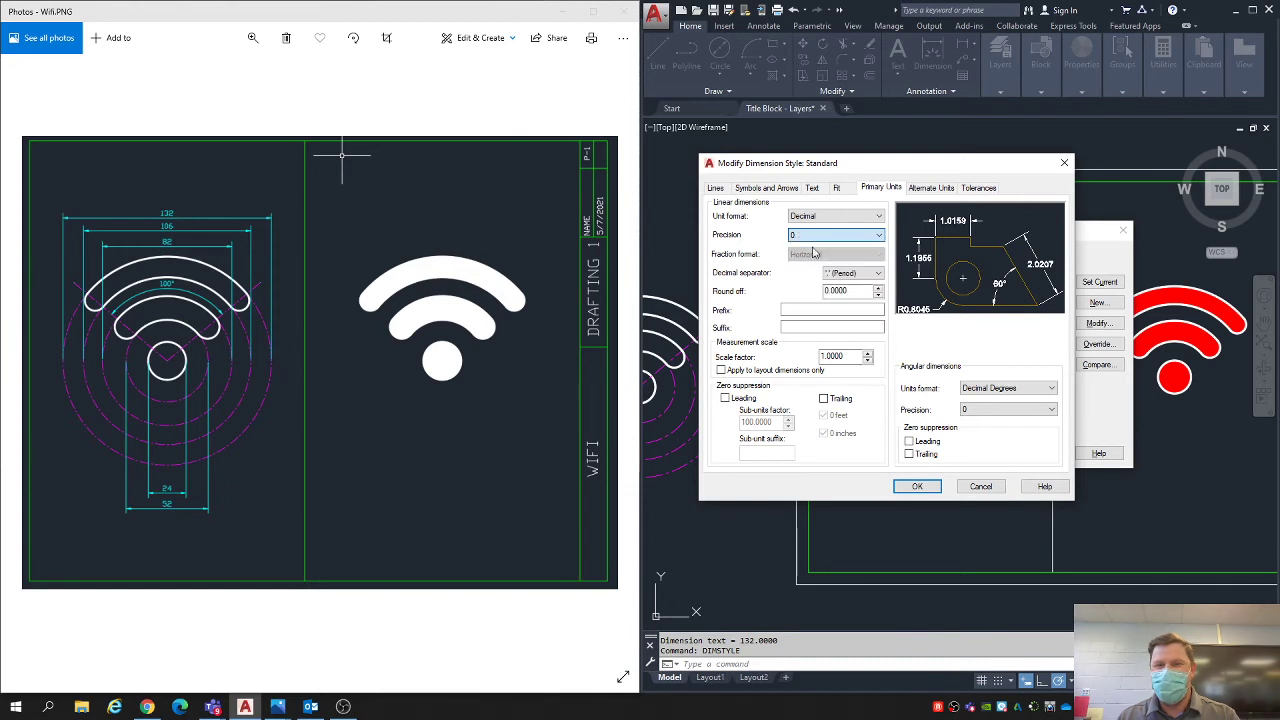
{"action": "left_click", "coordinate": [836, 187]}
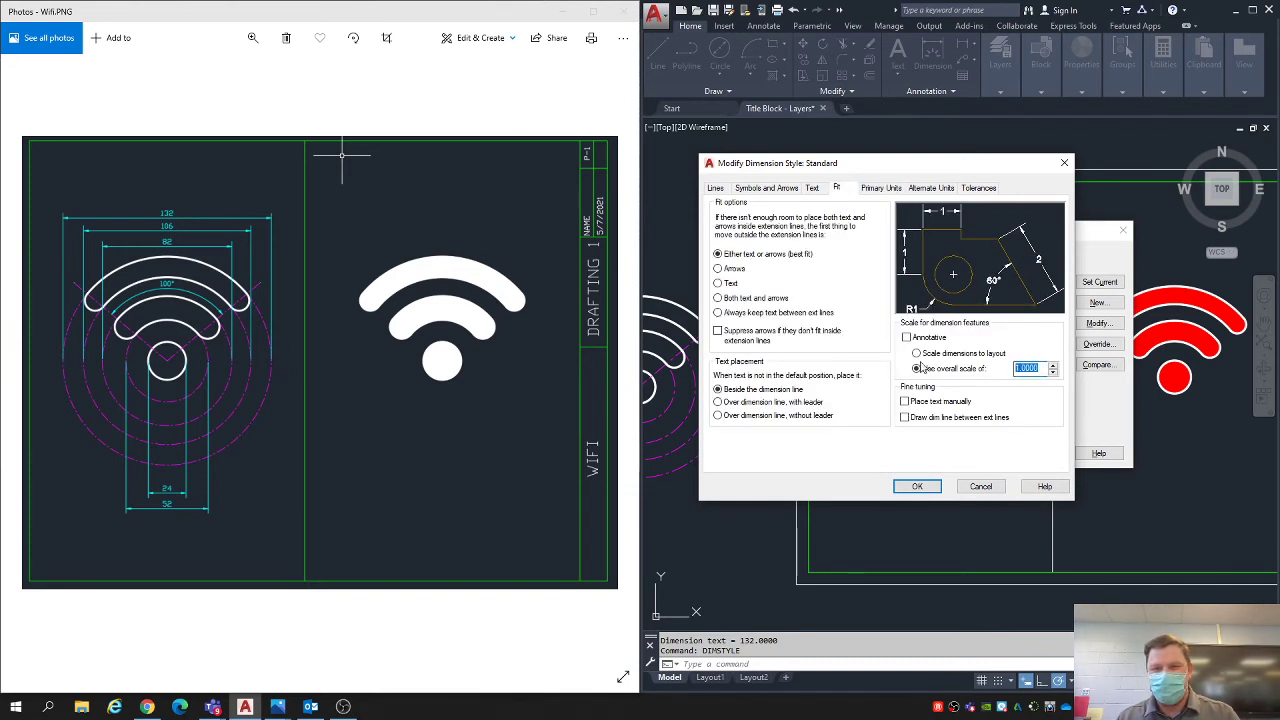
{"action": "left_click", "coordinate": [812, 187]}
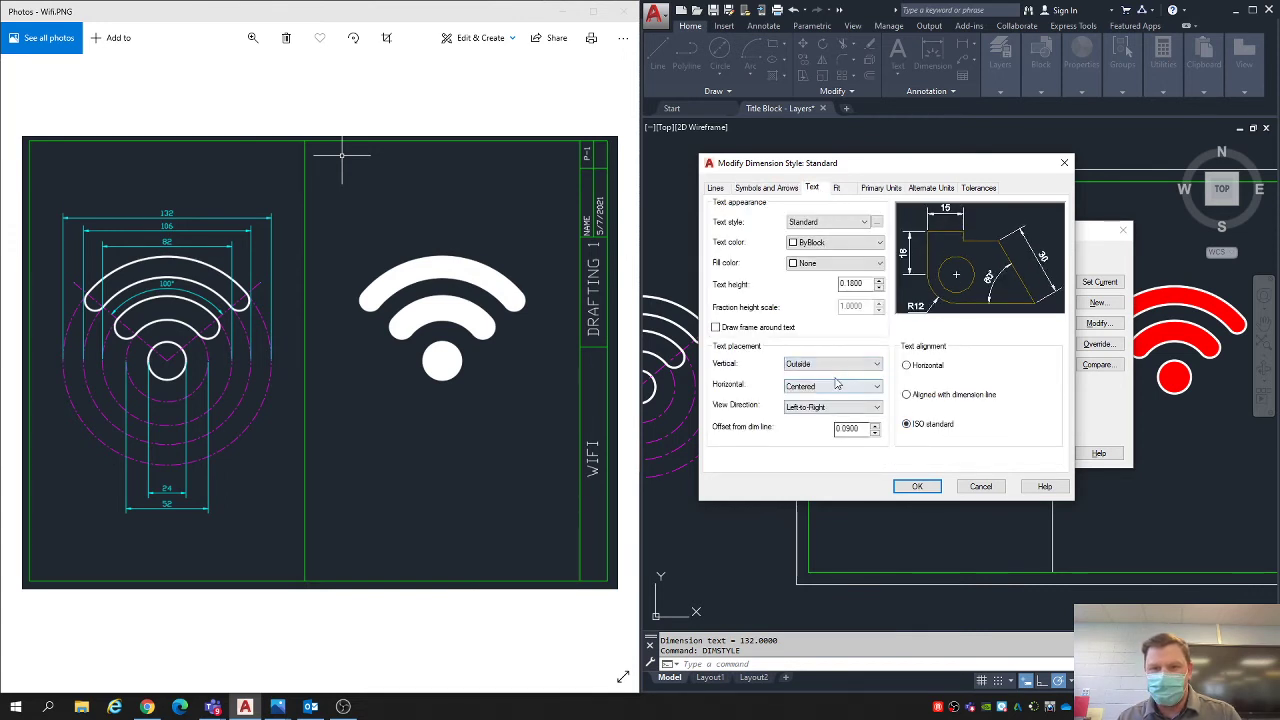
{"action": "left_click", "coordinate": [833, 363]}
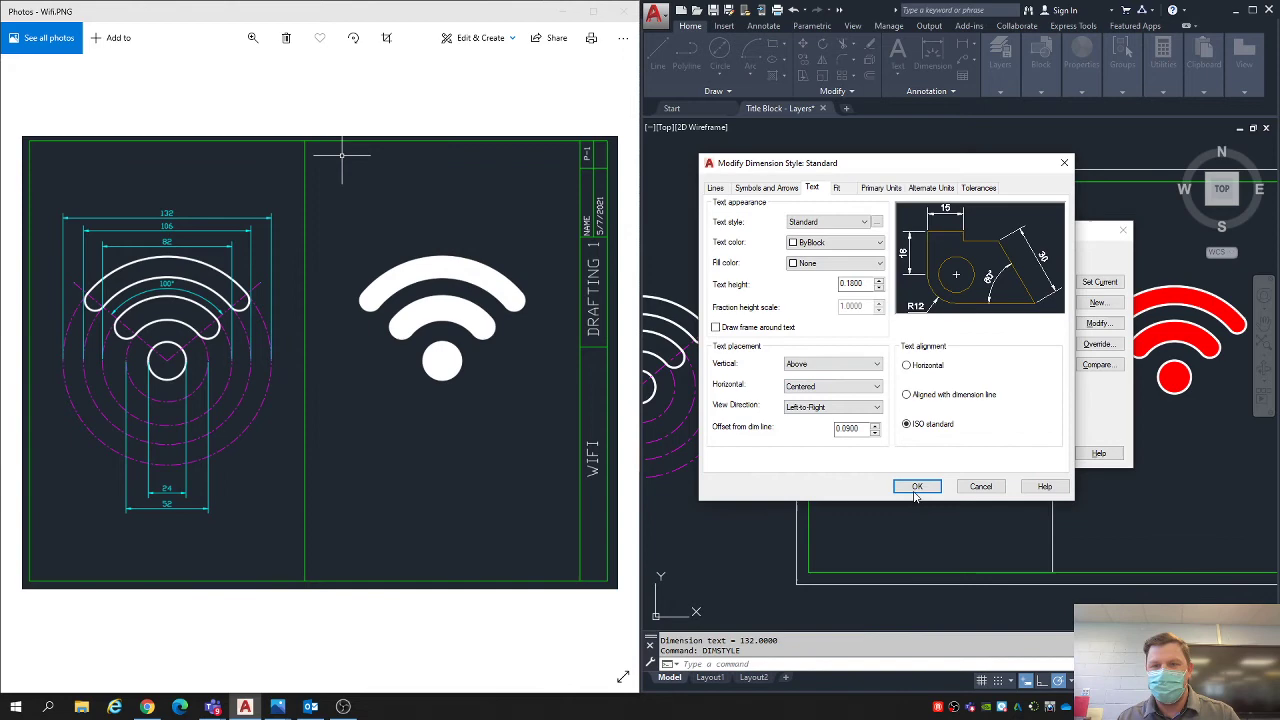
{"action": "left_click", "coordinate": [916, 486]}
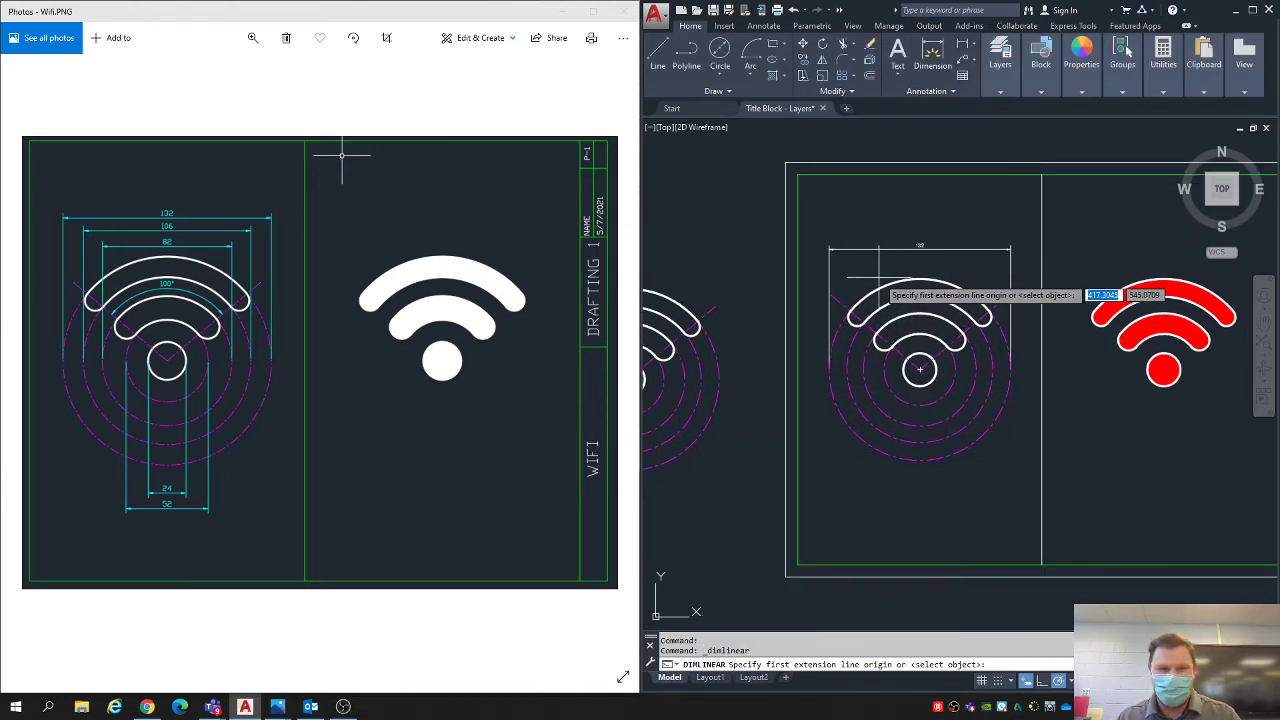
Step: Add linear width dimensions 106, 24 and 52 to the left Wi-Fi copy
{"action": "left_click", "coordinate": [920, 370]}
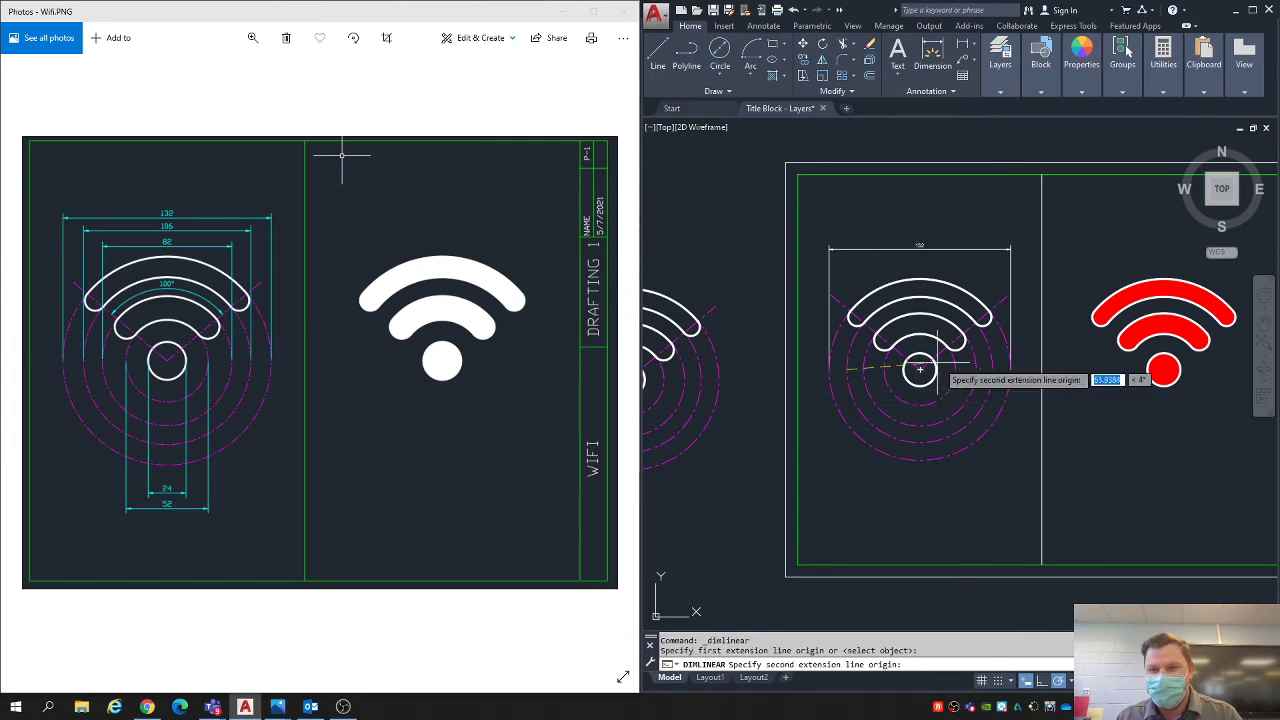
{"action": "left_click", "coordinate": [972, 330]}
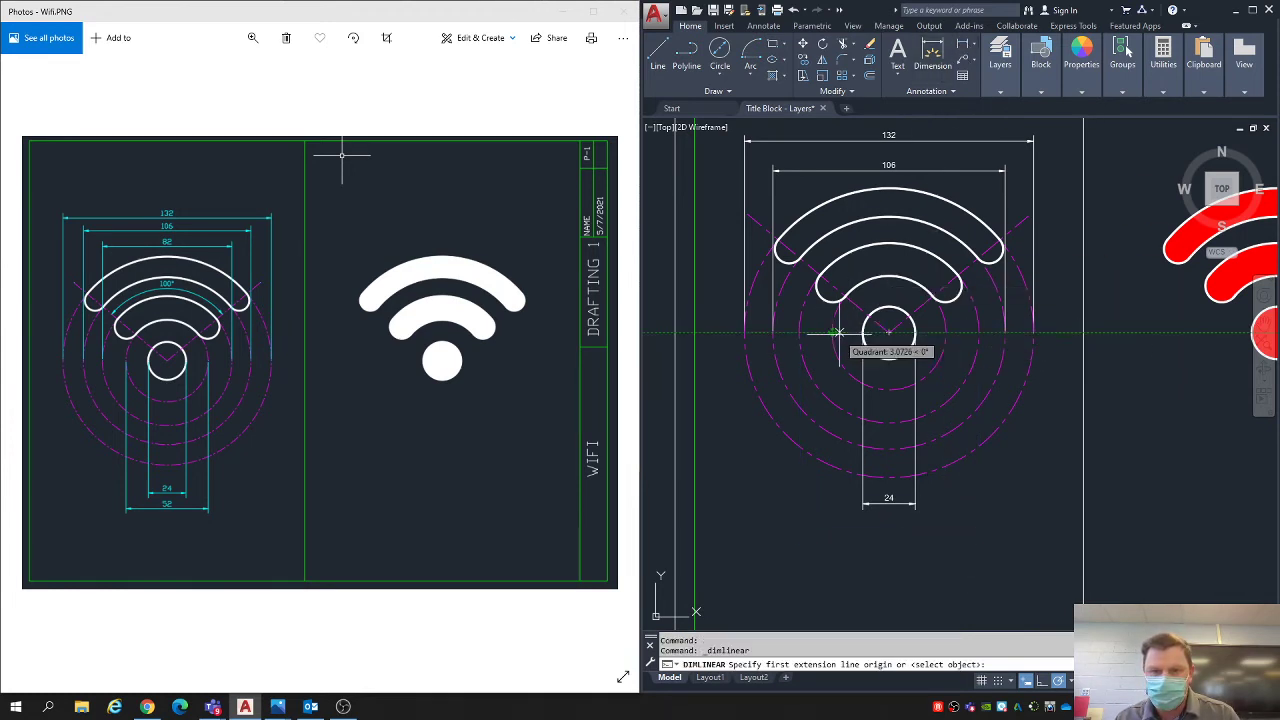
{"action": "left_click", "coordinate": [888, 332]}
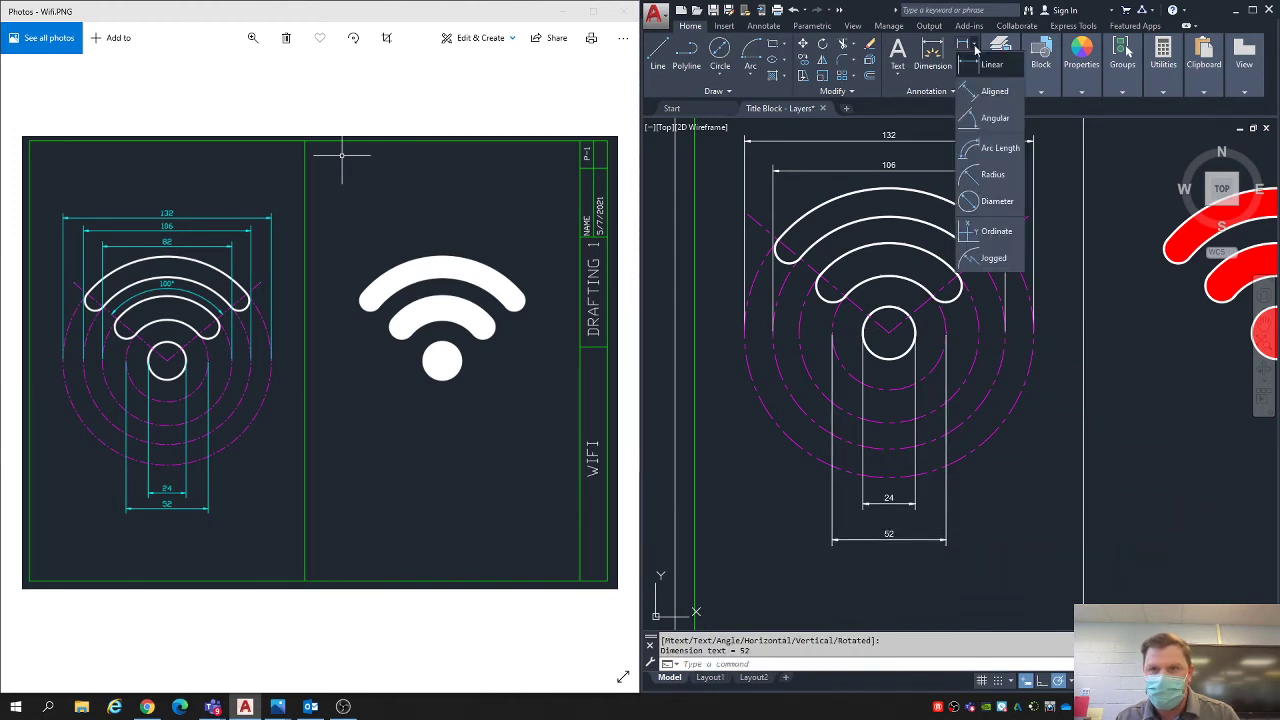
{"action": "mouse_move", "coordinate": [994, 118]}
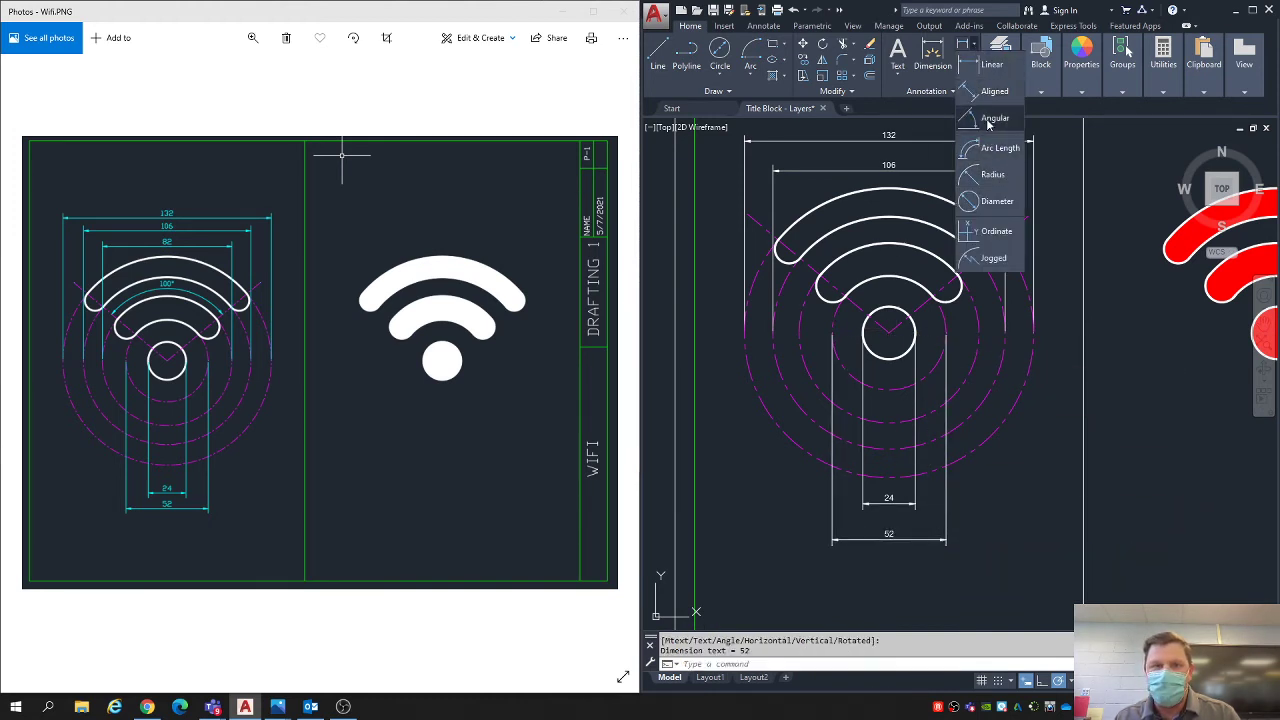
Step: Start a 100° angular dimension between the purple centre lines
{"action": "left_click", "coordinate": [995, 118]}
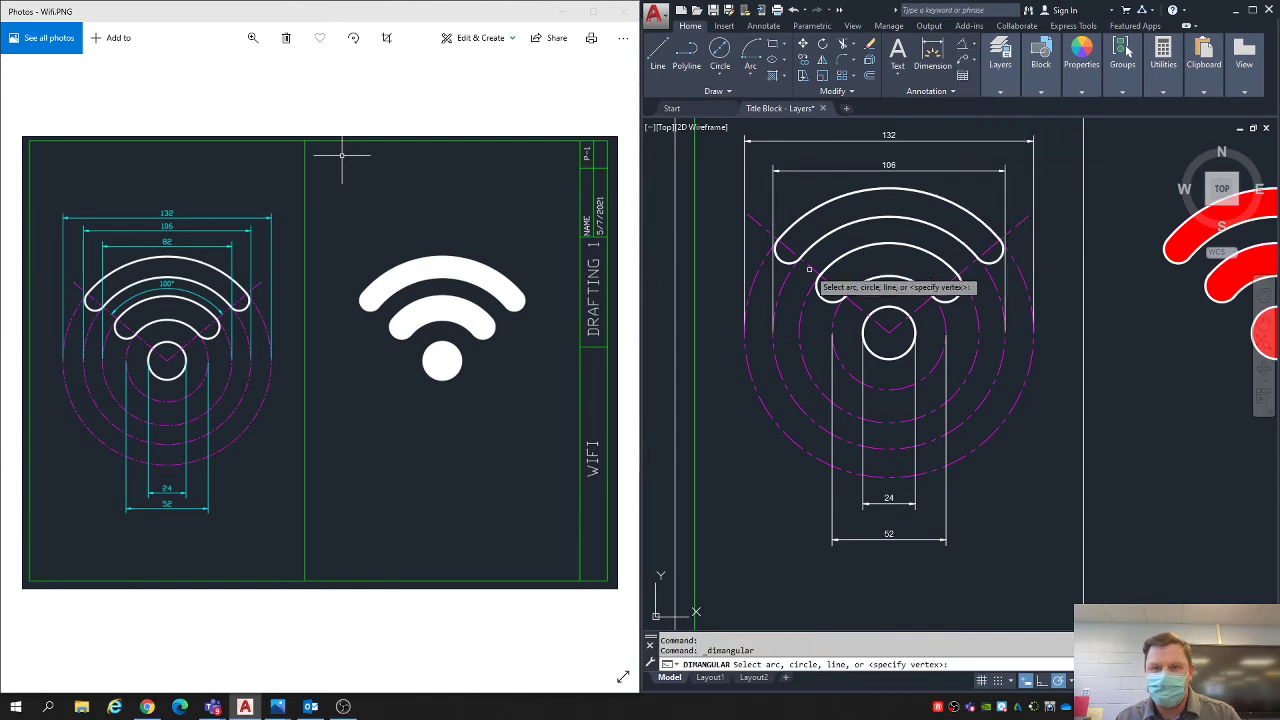
{"action": "left_click", "coordinate": [925, 245]}
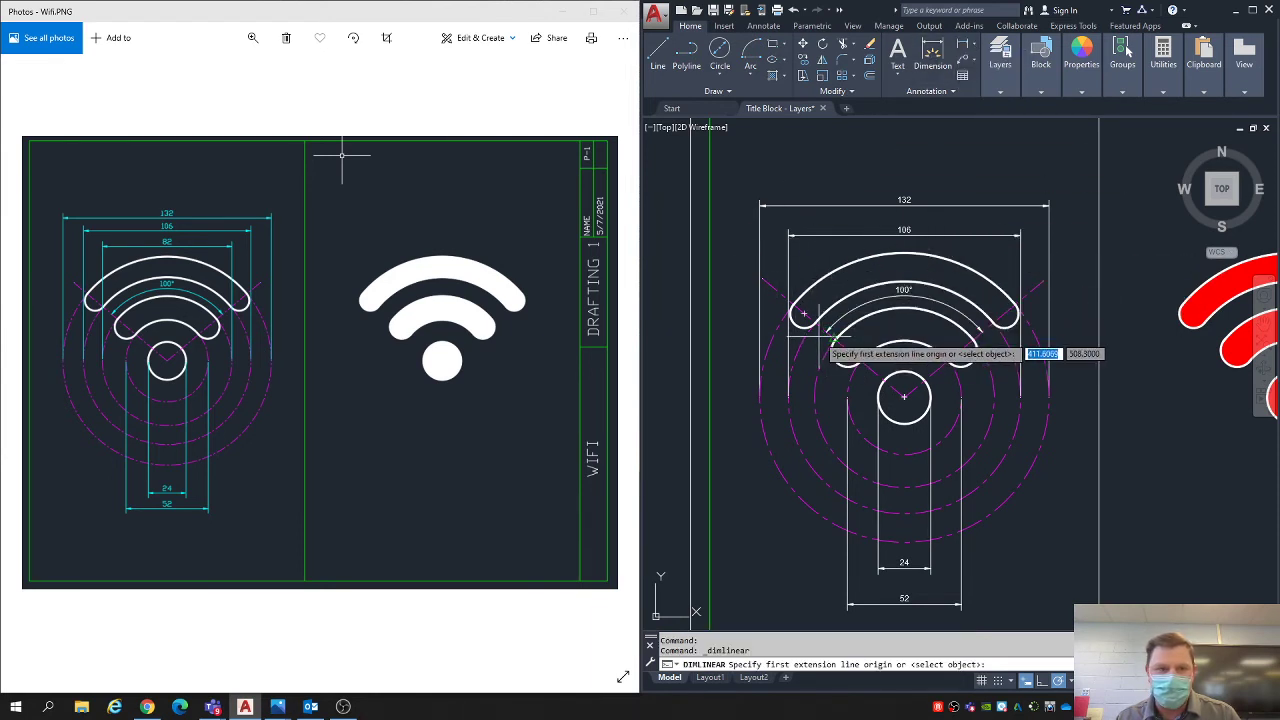
{"action": "mouse_move", "coordinate": [820, 330]}
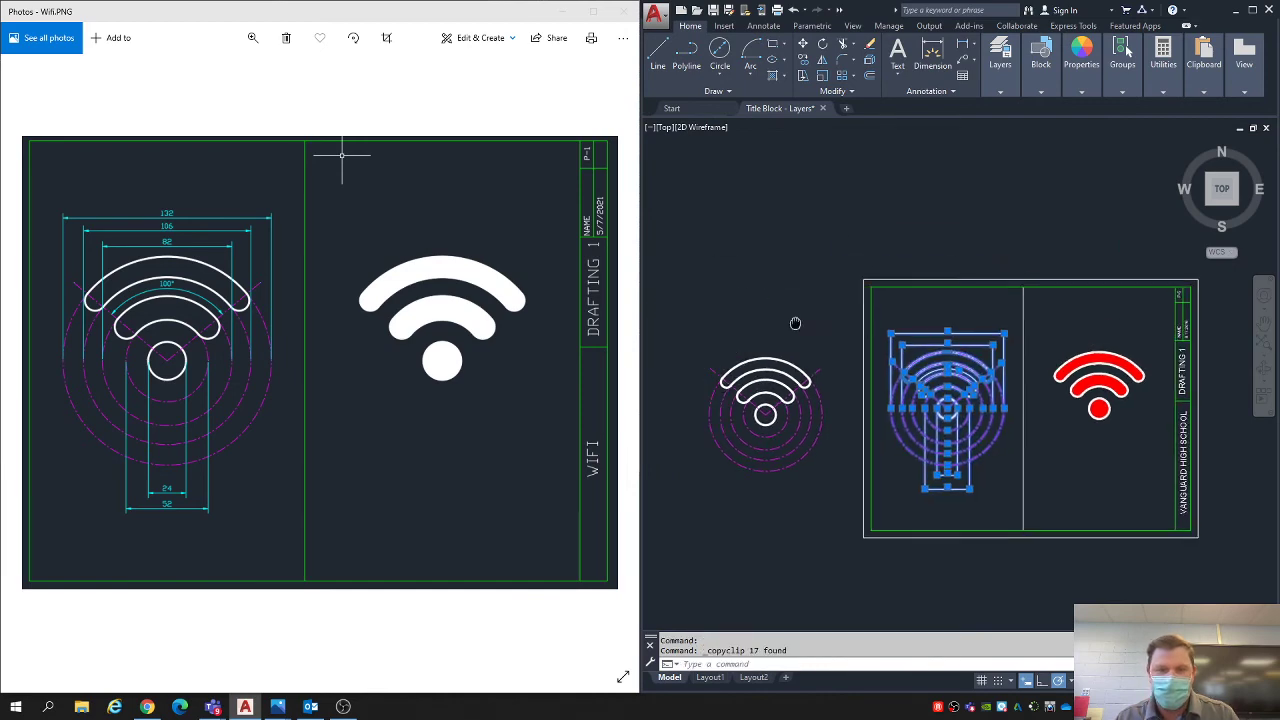
Step: Move the 106 dimension between the 132 and 82 dimensions so labels don't overlap
{"action": "key", "text": "Escape"}
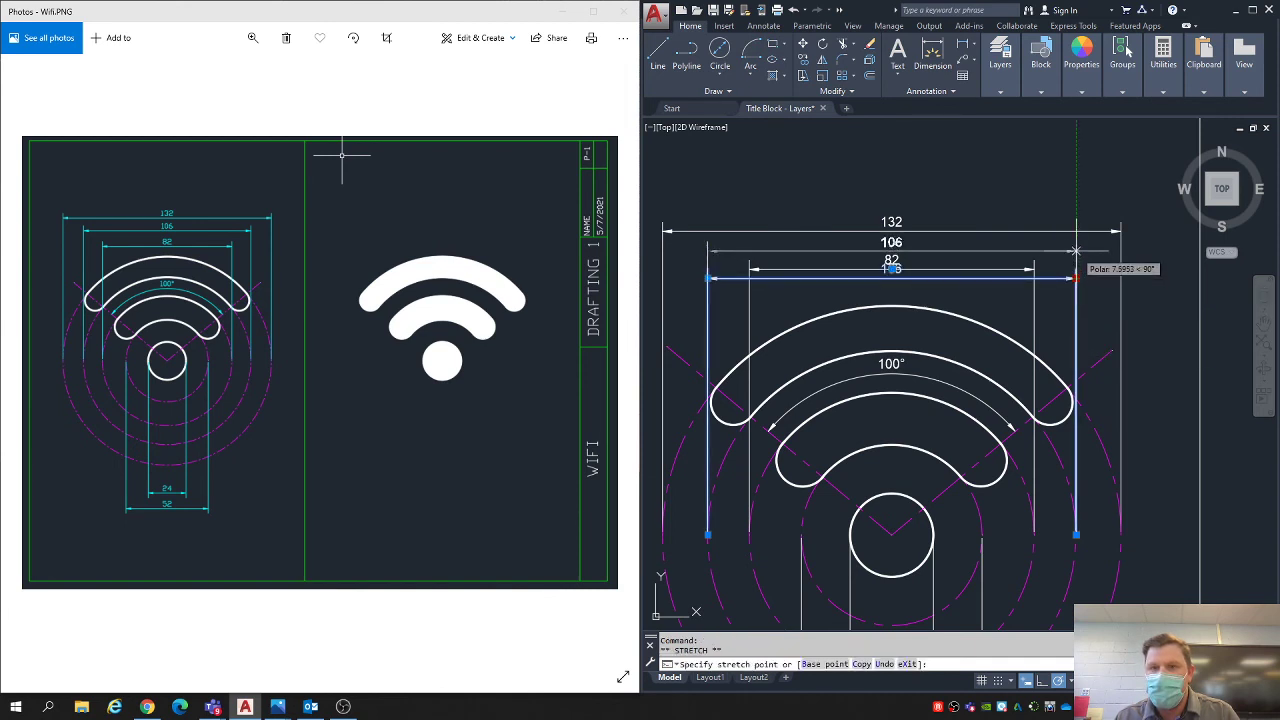
{"action": "key", "text": "Escape"}
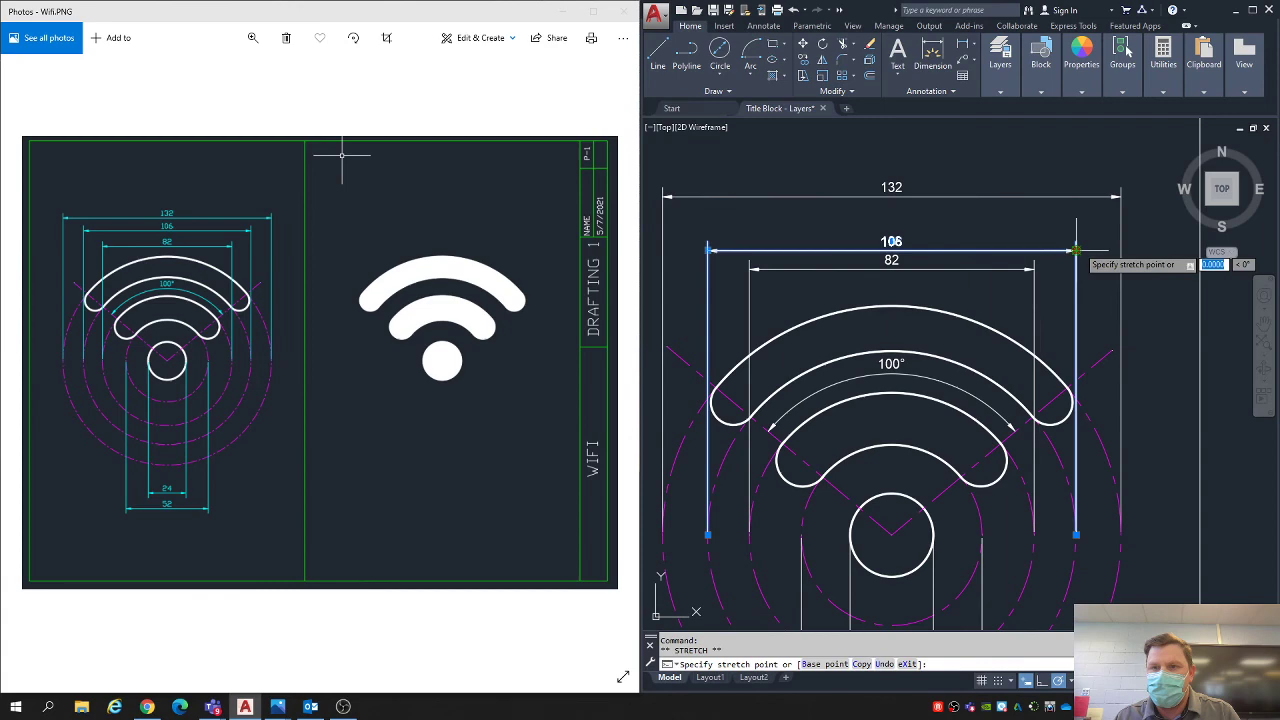
{"action": "key", "text": "Escape"}
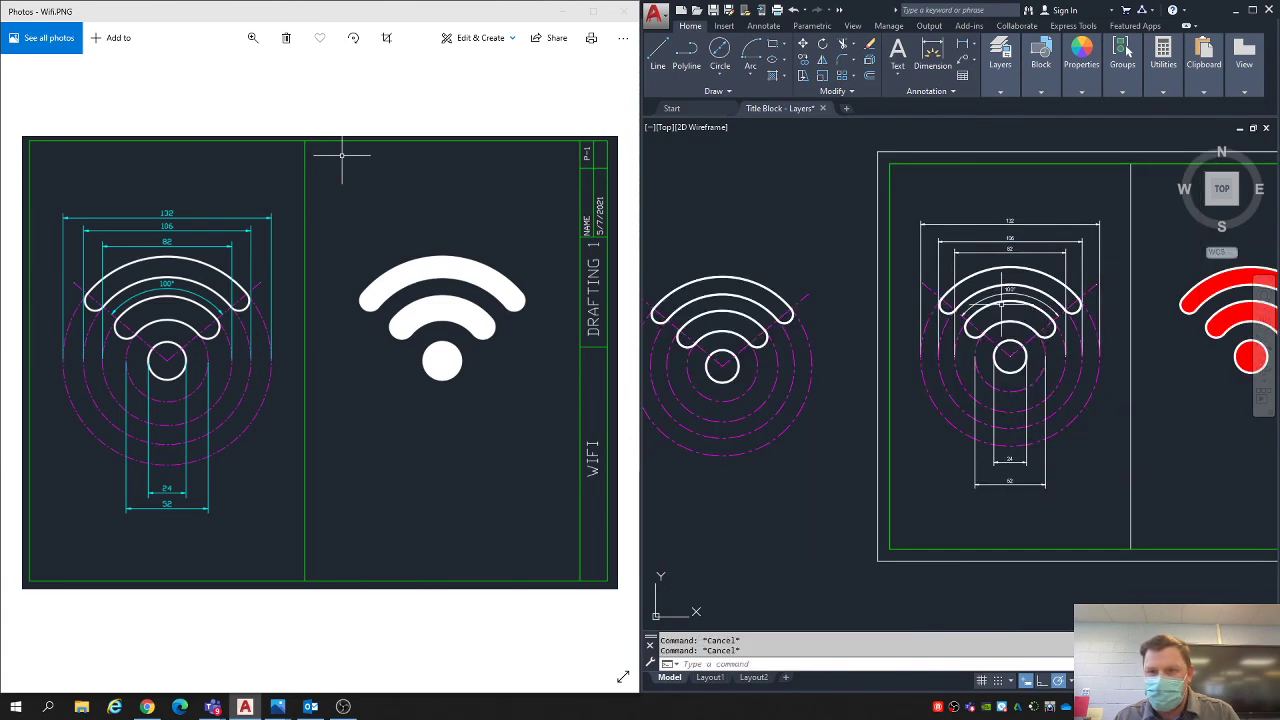